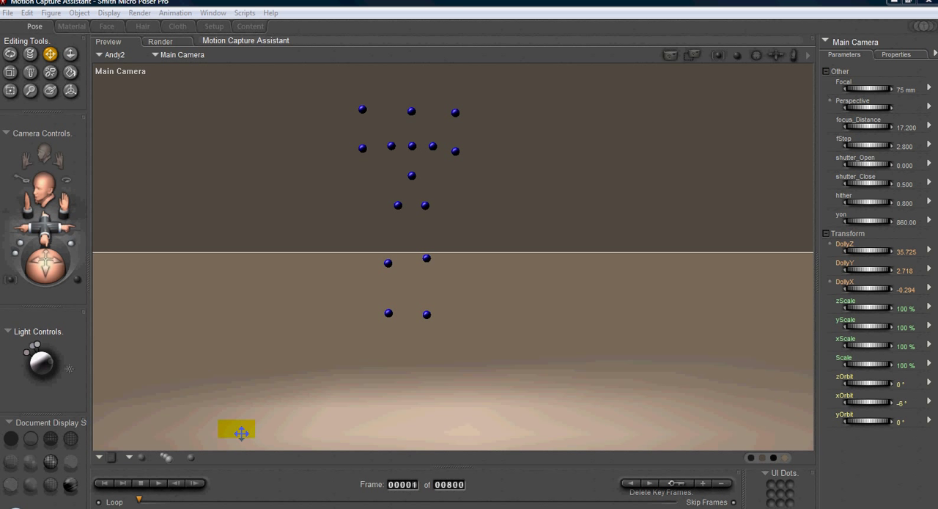
# - Play the motion-capture point-cloud animation, then stop it near frame 17
pyautogui.click(156, 497)
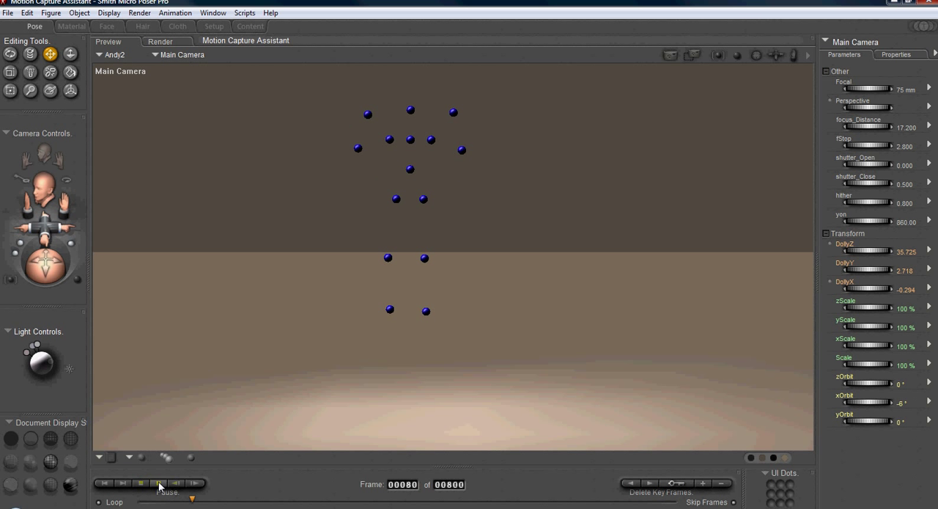
pyautogui.click(160, 497)
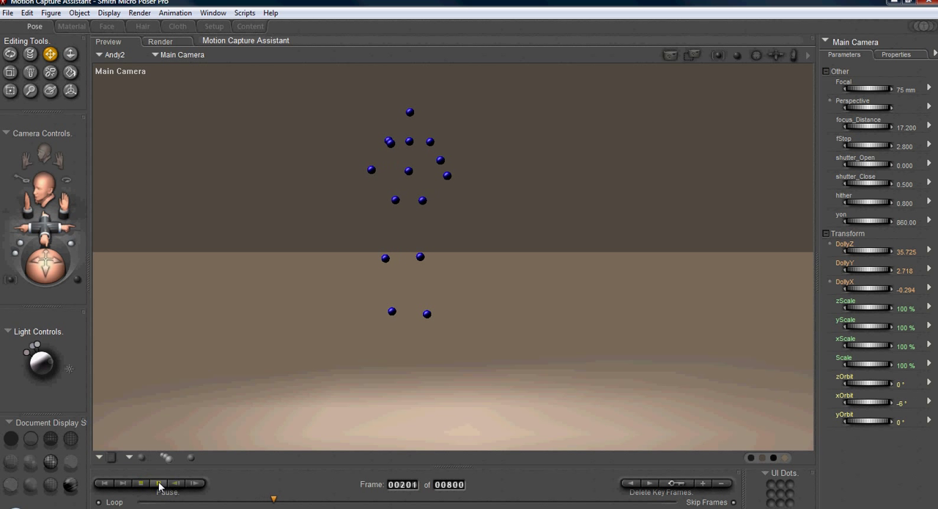
pyautogui.click(160, 497)
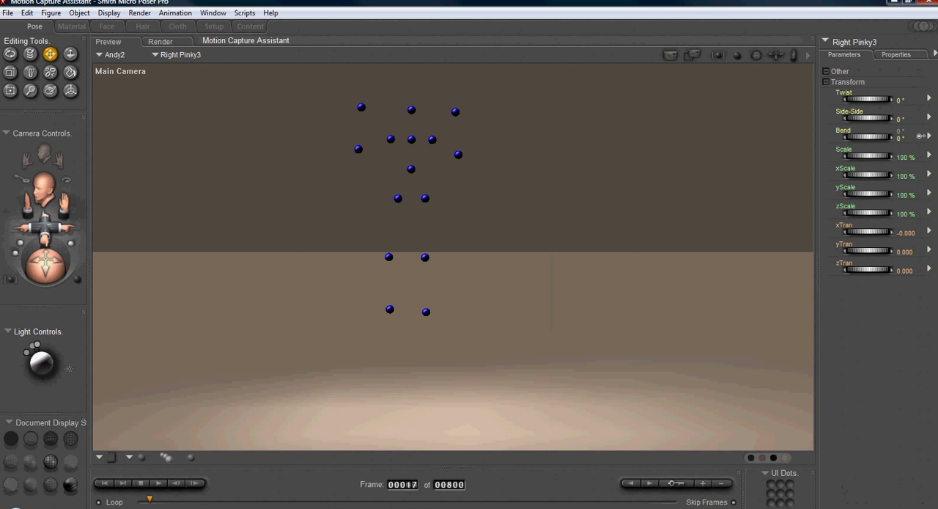
# - Select Andy2's Body from the actor list, then select the MCA Point-Cloud object
pyautogui.click(109, 495)
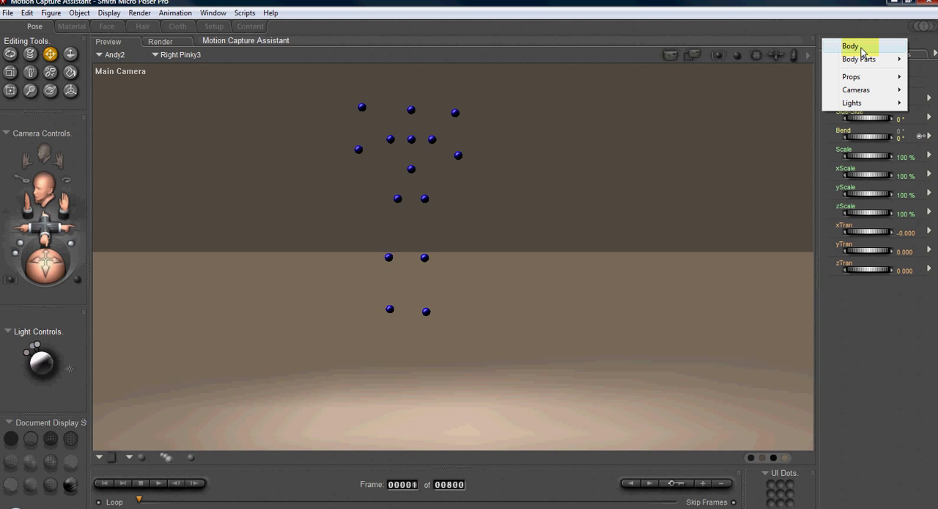
pyautogui.click(849, 45)
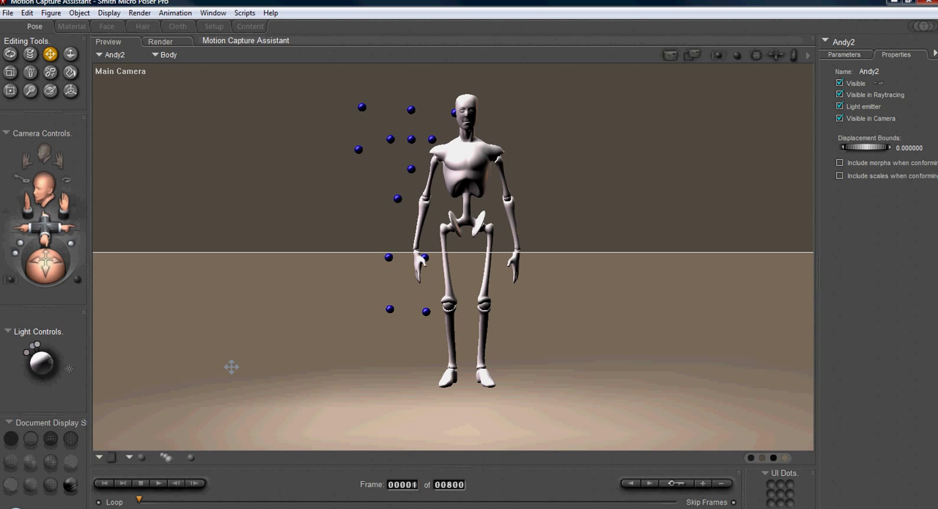
pyautogui.click(46, 268)
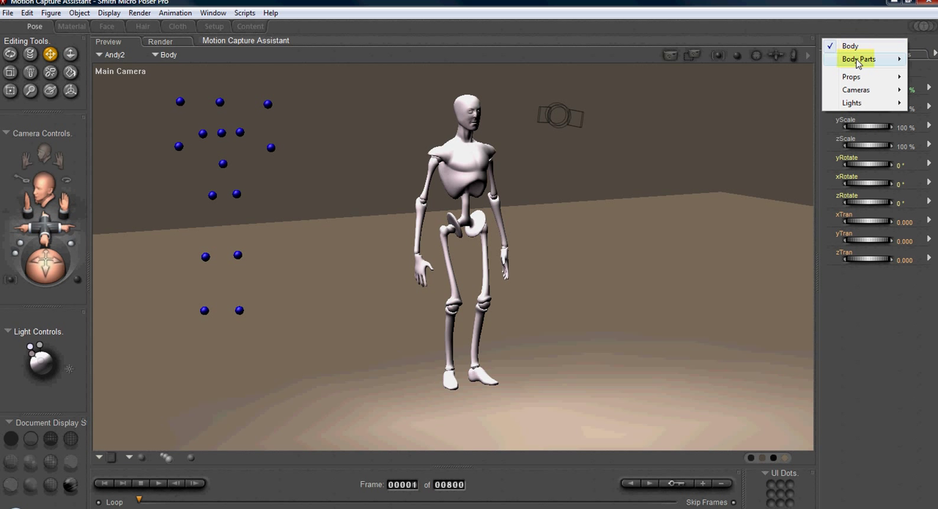
pyautogui.click(867, 59)
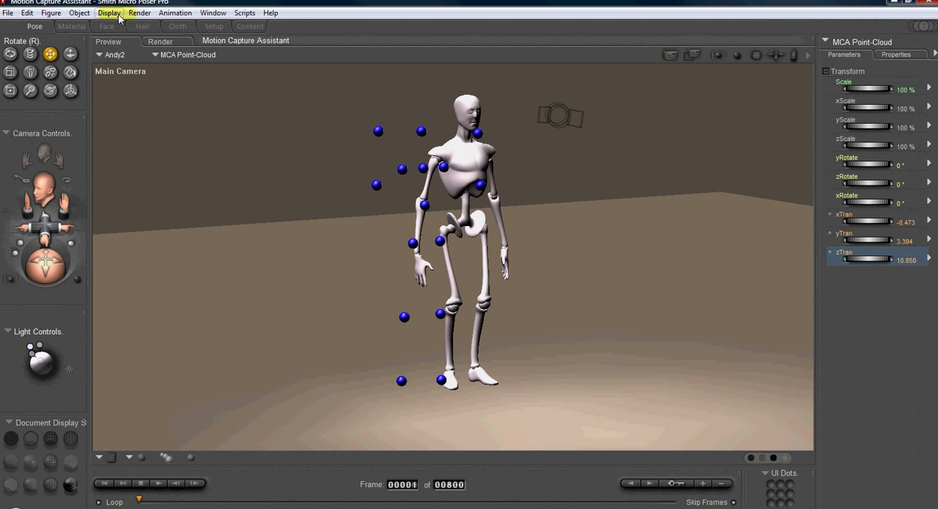
# - Set Andy2 to wireframe and tune the point cloud's xTran, yTran, zTran onto its joints
pyautogui.click(110, 14)
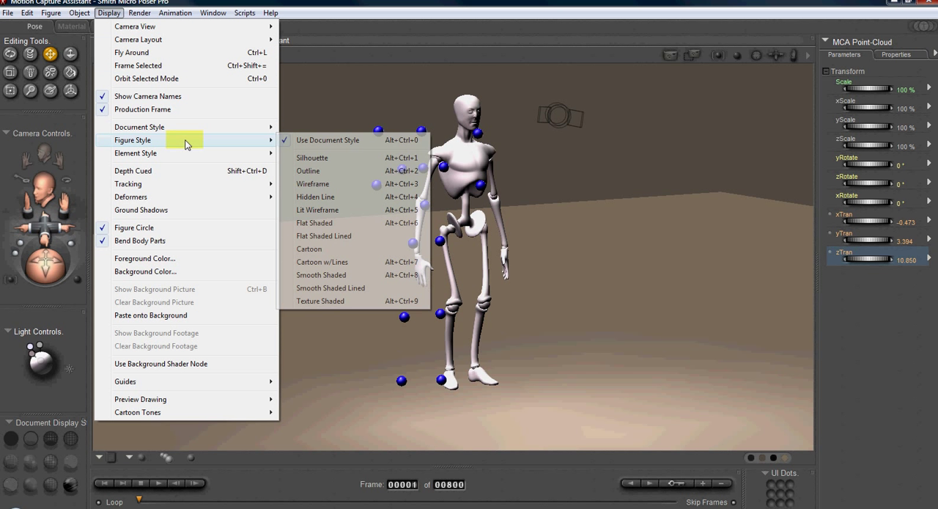
pyautogui.click(313, 183)
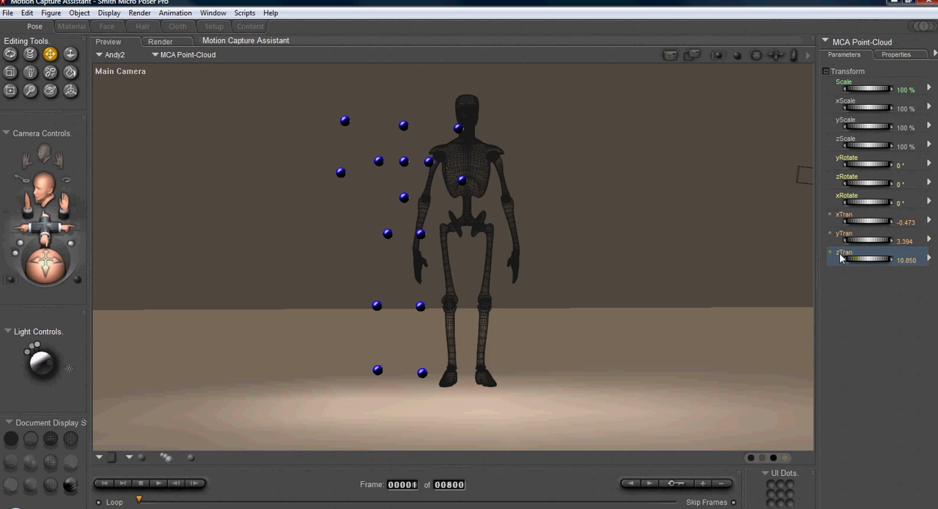
pyautogui.moveTo(865, 221); pyautogui.dragTo(887, 222)
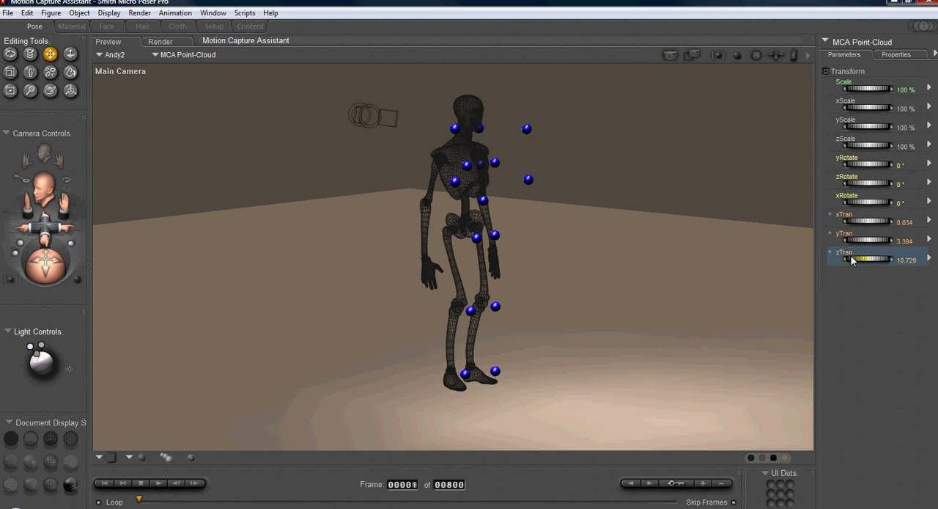
pyautogui.moveTo(865, 260); pyautogui.dragTo(854, 260)
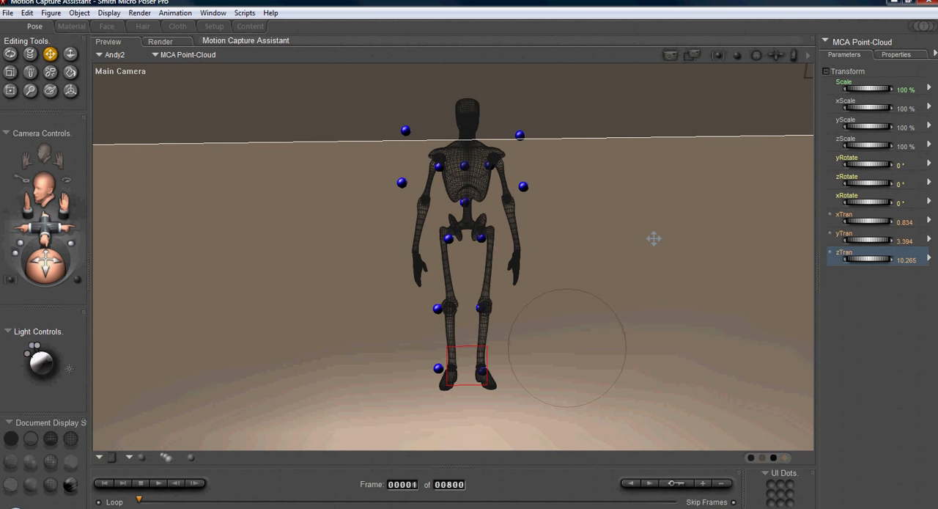
pyautogui.moveTo(873, 241); pyautogui.dragTo(880, 240)
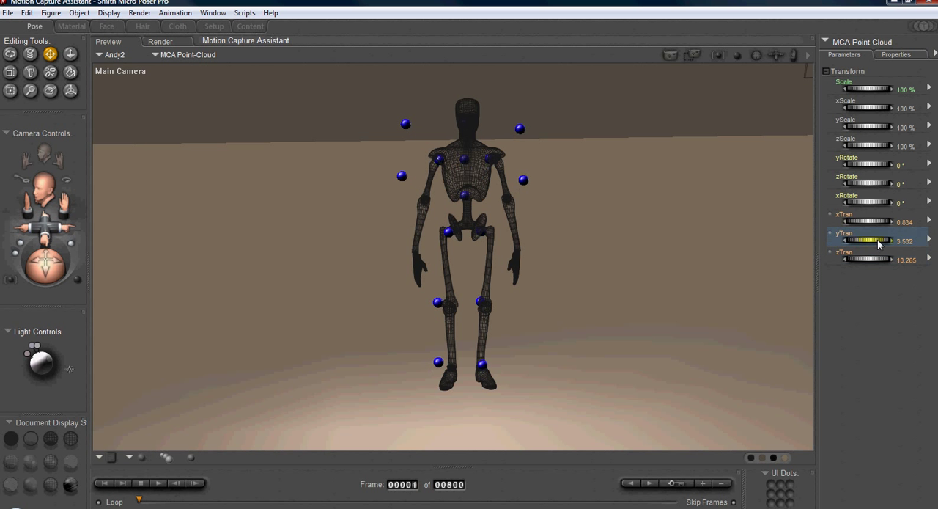
pyautogui.moveTo(880, 240); pyautogui.dragTo(869, 228)
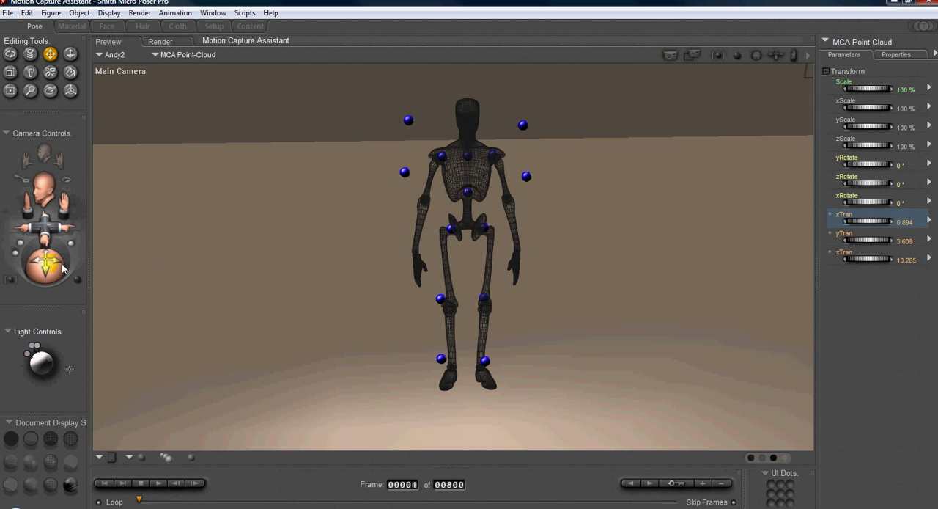
pyautogui.moveTo(44, 267); pyautogui.dragTo(44, 257)
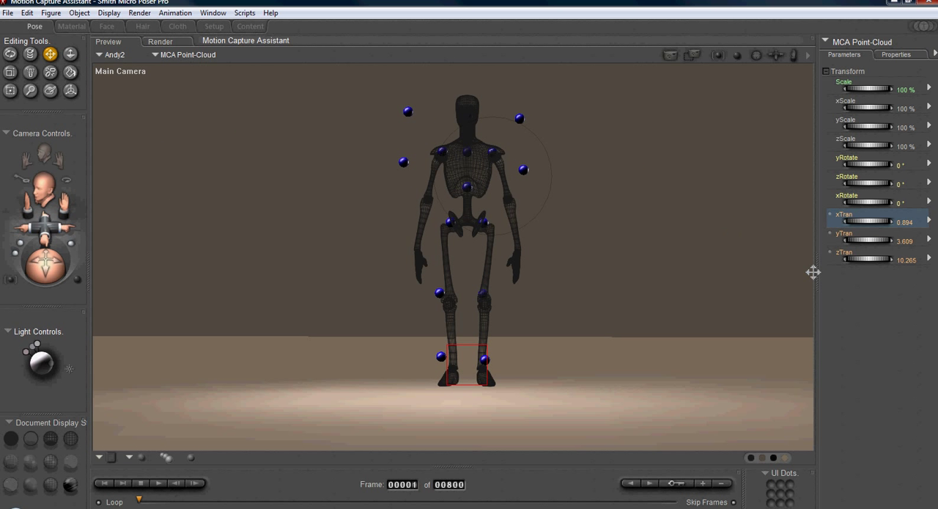
pyautogui.moveTo(877, 259); pyautogui.dragTo(869, 260)
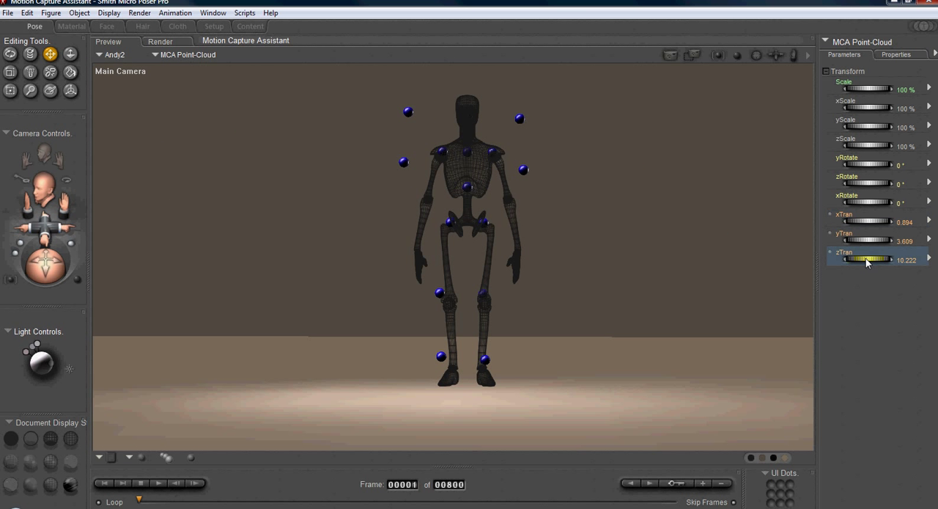
pyautogui.moveTo(869, 259); pyautogui.dragTo(865, 259)
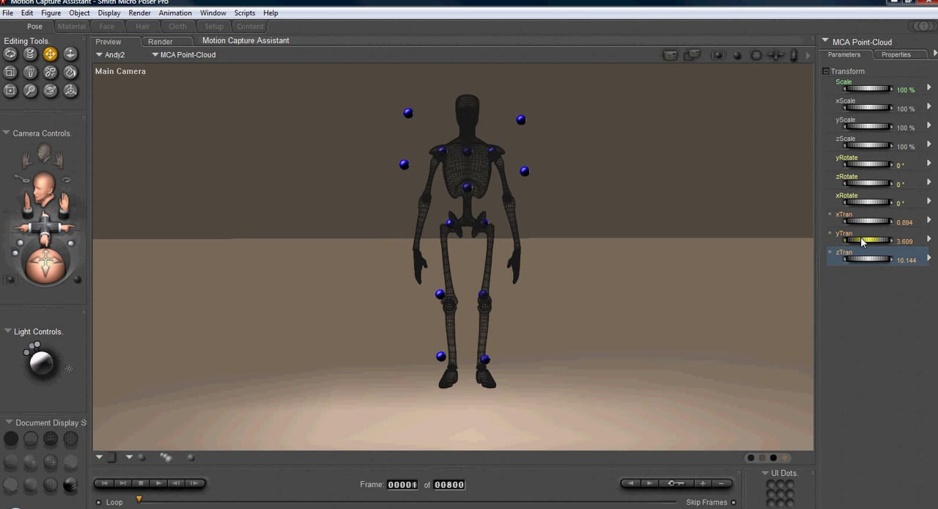
pyautogui.moveTo(873, 240); pyautogui.dragTo(869, 240)
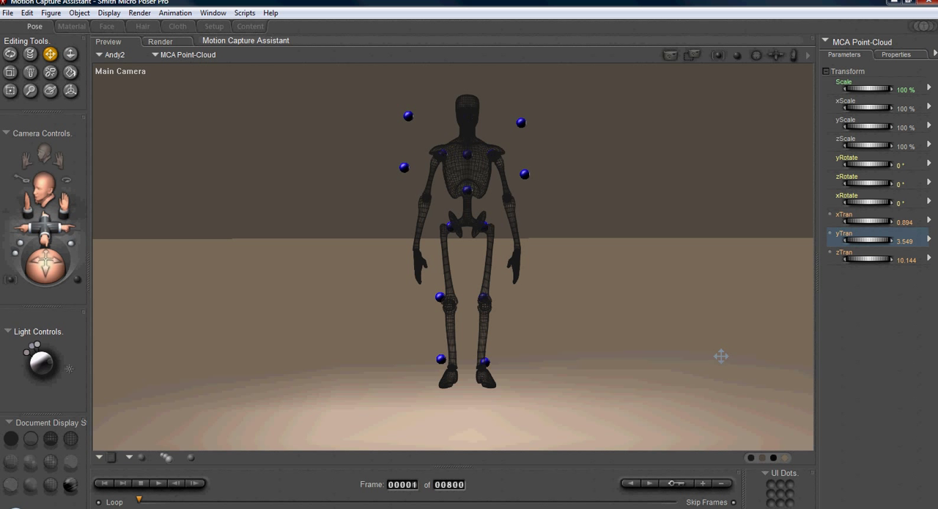
# - Launch the Motion Capture Assistant script and assign Andy2 as the target figure
pyautogui.click(244, 12)
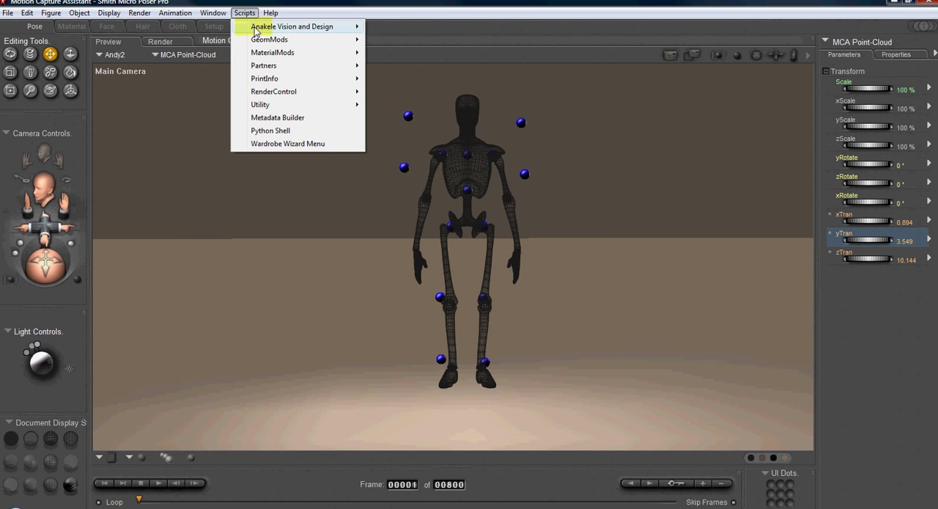
pyautogui.click(288, 143)
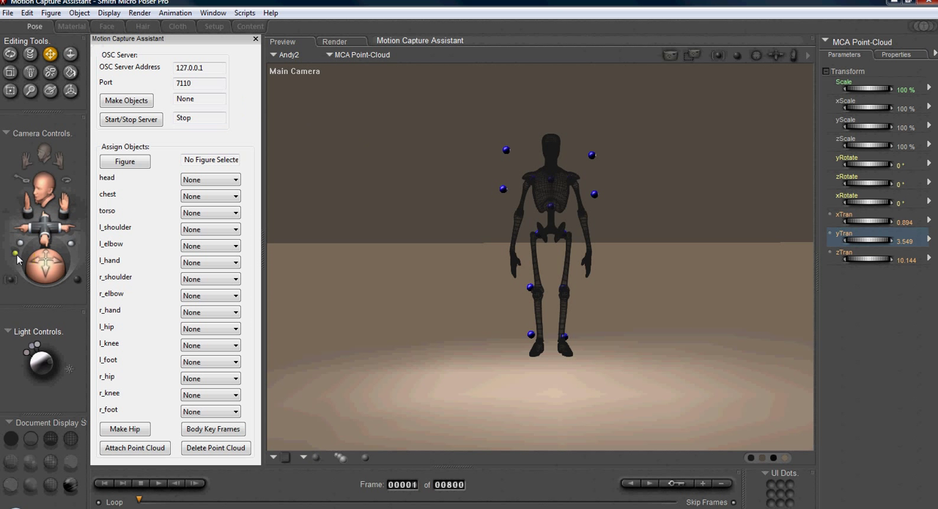
pyautogui.click(125, 161)
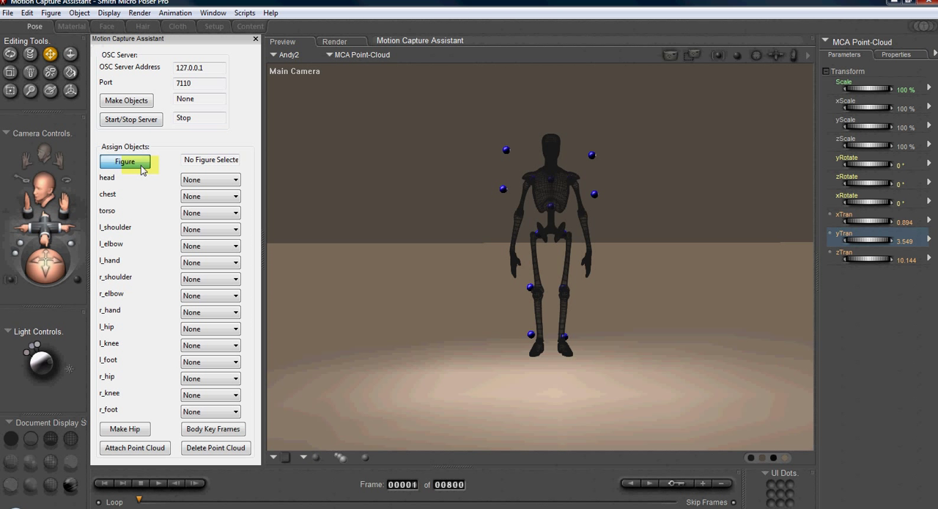
pyautogui.click(125, 162)
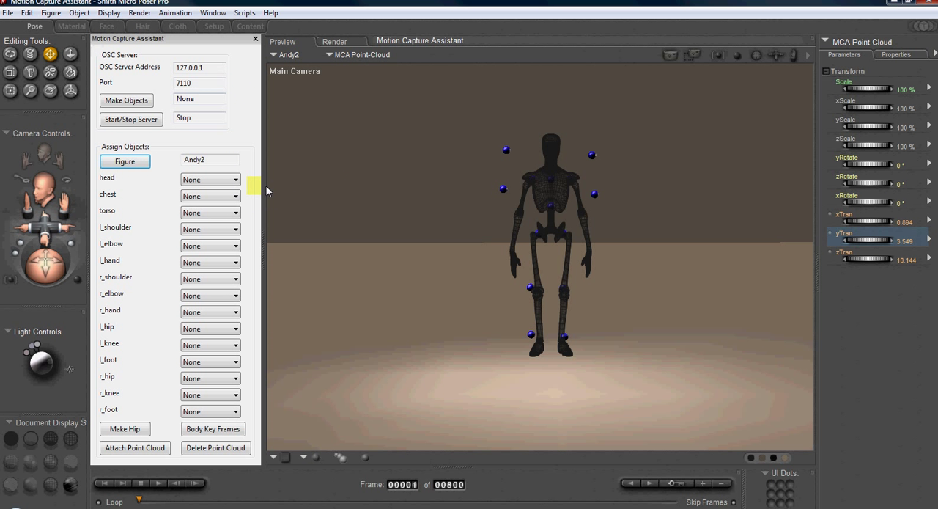
# - Map the head marker to Head, chest to Chest, and the hand and elbow markers
pyautogui.click(235, 180)
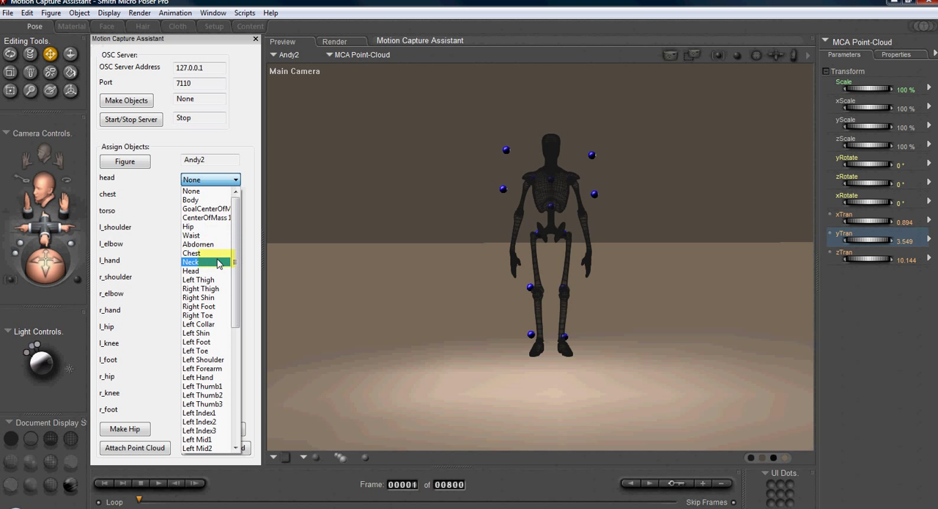
pyautogui.click(191, 271)
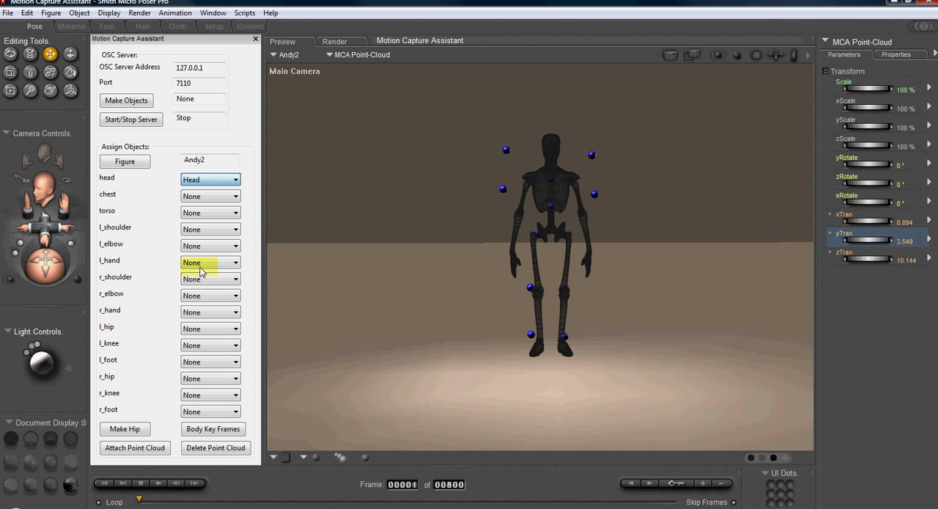
pyautogui.click(235, 196)
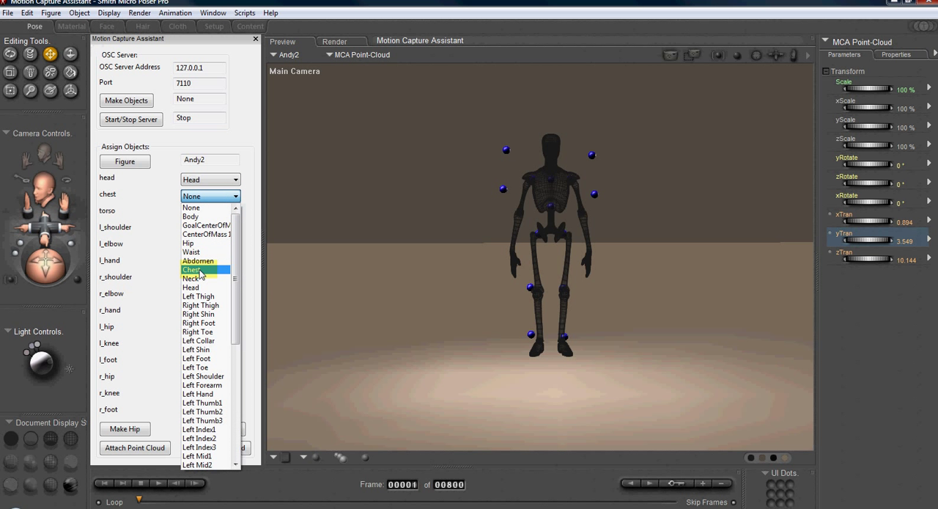
pyautogui.click(195, 269)
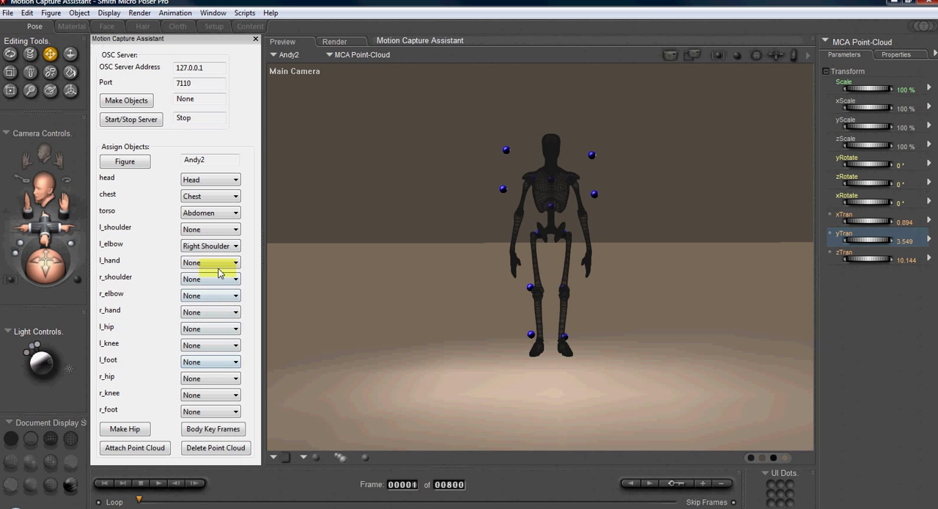
pyautogui.click(210, 262)
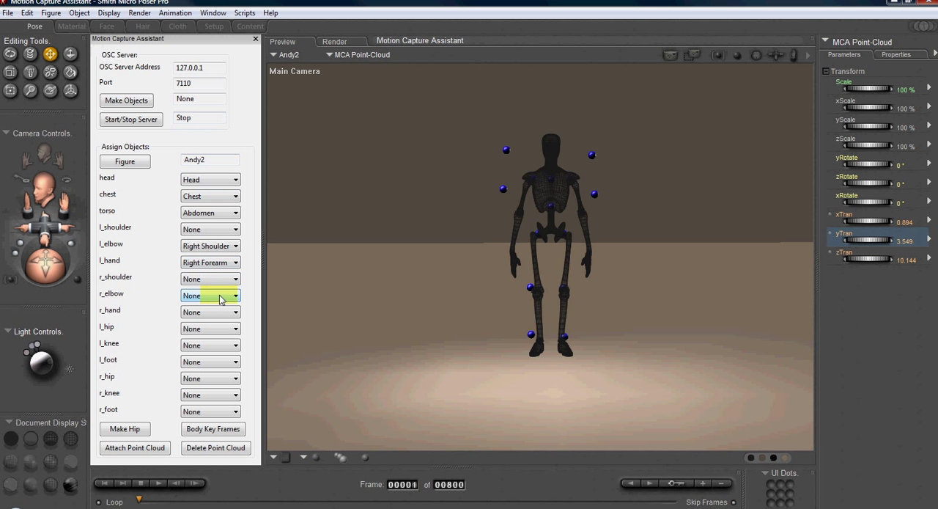
pyautogui.click(233, 295)
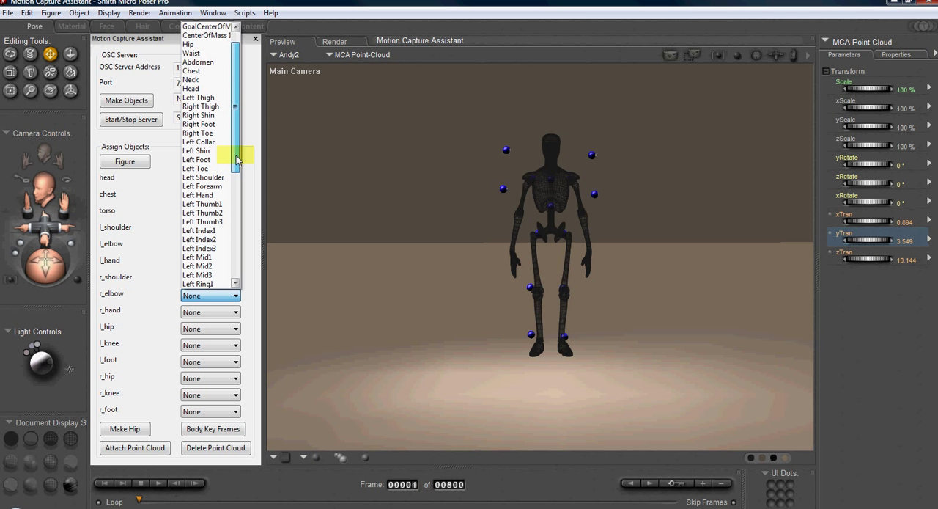
pyautogui.scroll(-3)
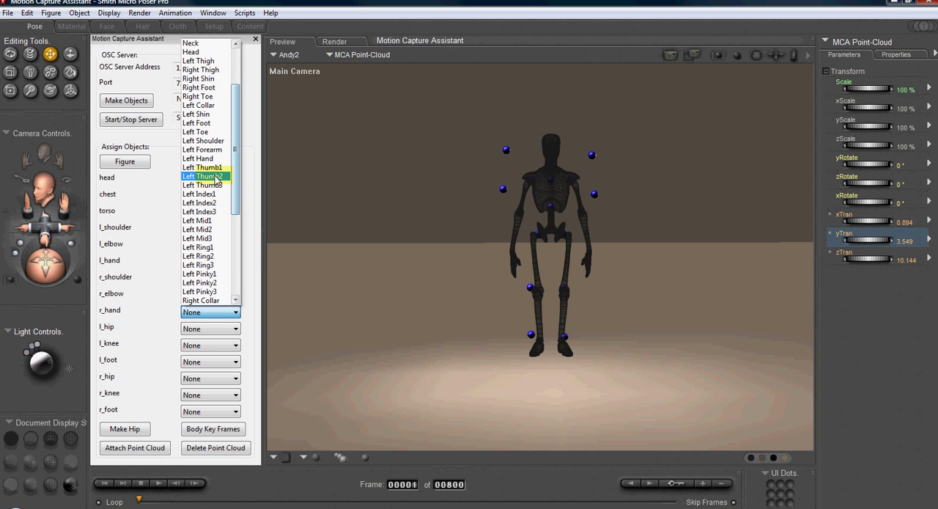
pyautogui.click(211, 329)
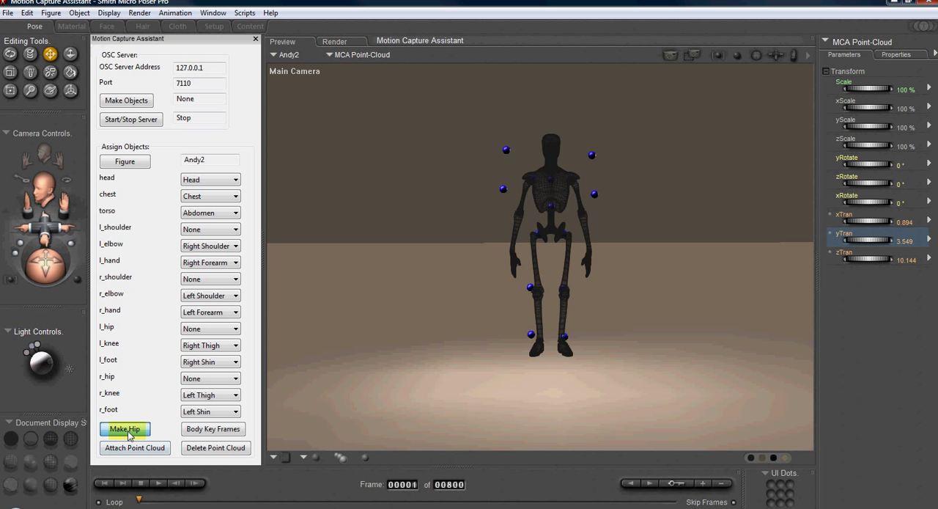
# - Create the hip link and parent Andy2 to a motion-capture body part
pyautogui.click(125, 429)
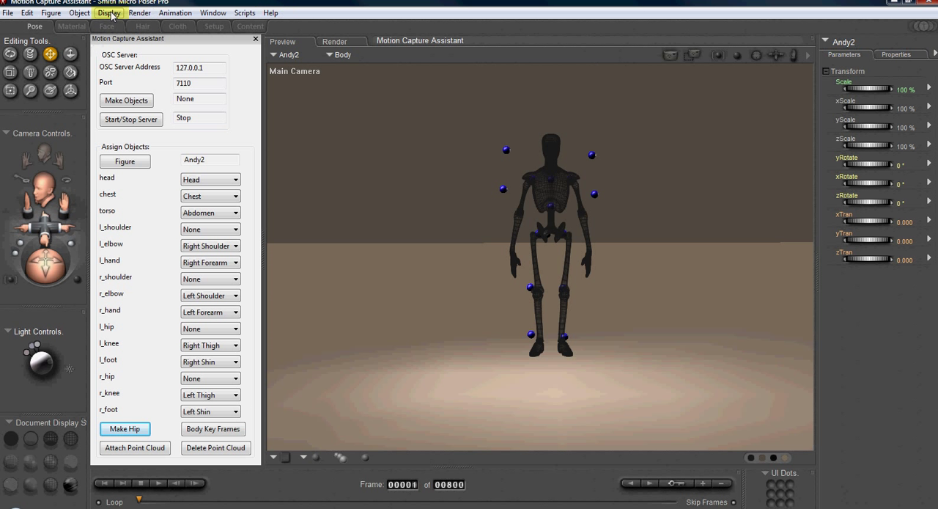
pyautogui.click(85, 13)
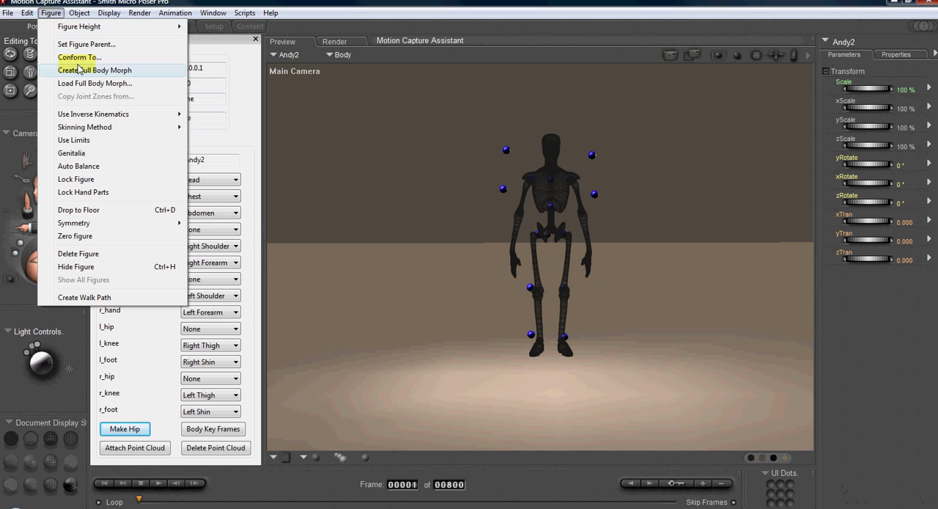
pyautogui.click(91, 43)
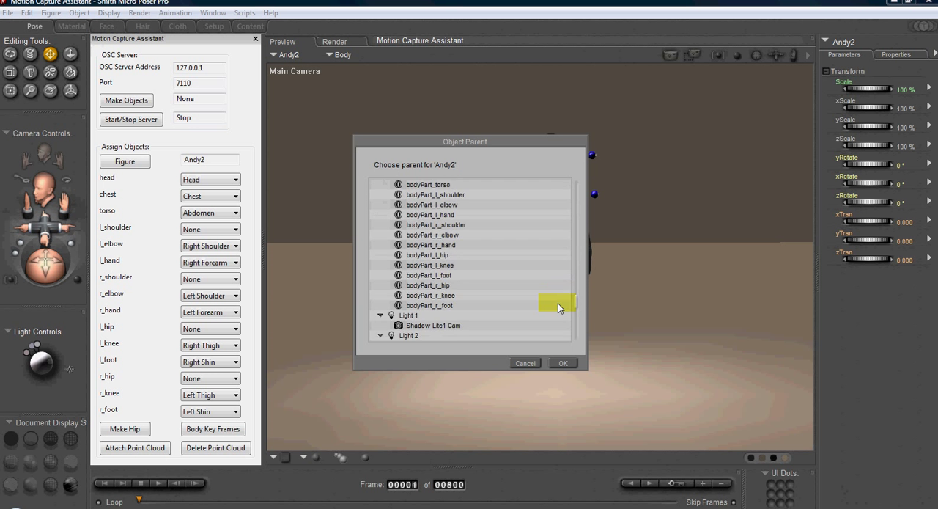
pyautogui.click(562, 363)
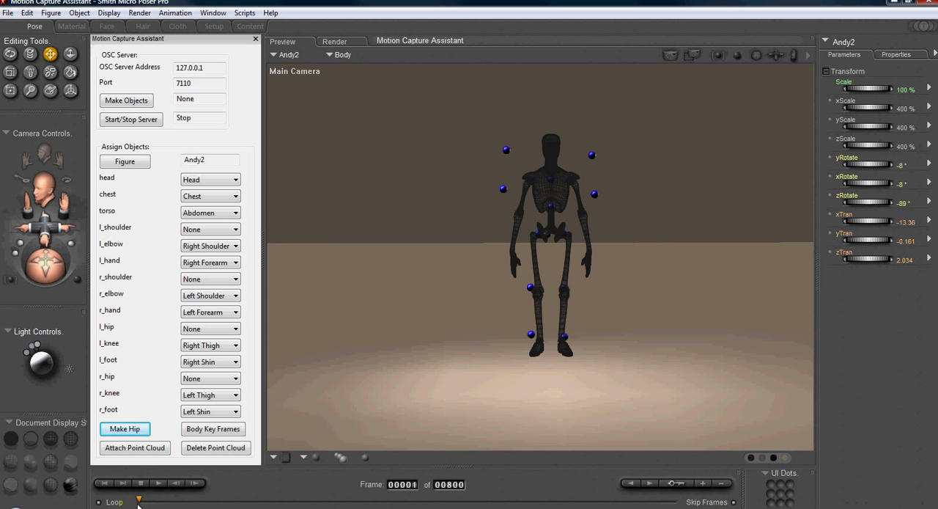
pyautogui.click(213, 428)
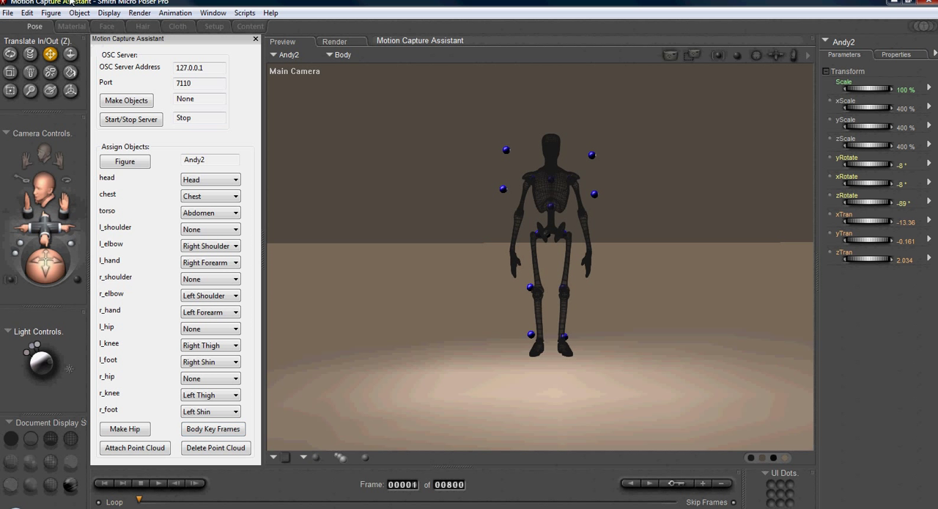
# - Set Andy2's figure parent back to UNIVERSE
pyautogui.click(69, 12)
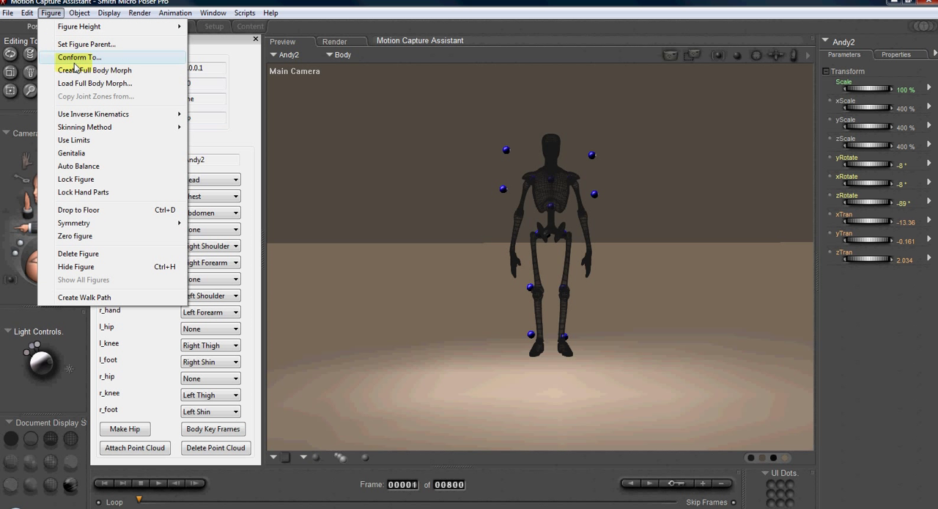
pyautogui.moveTo(88, 44)
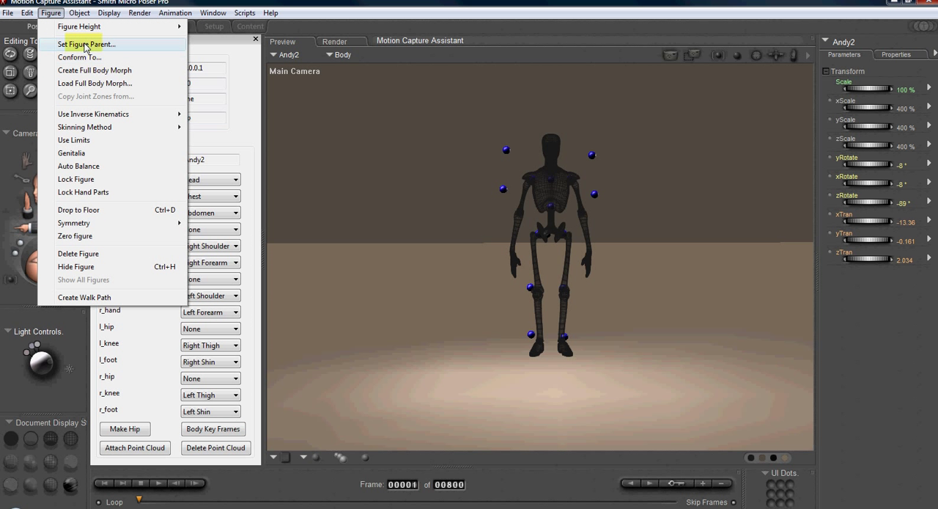
pyautogui.click(88, 44)
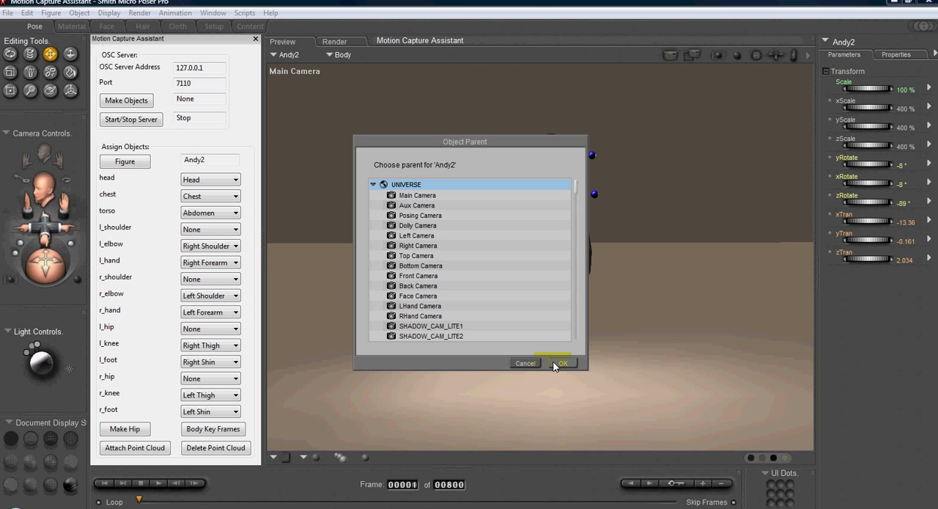
pyautogui.click(564, 363)
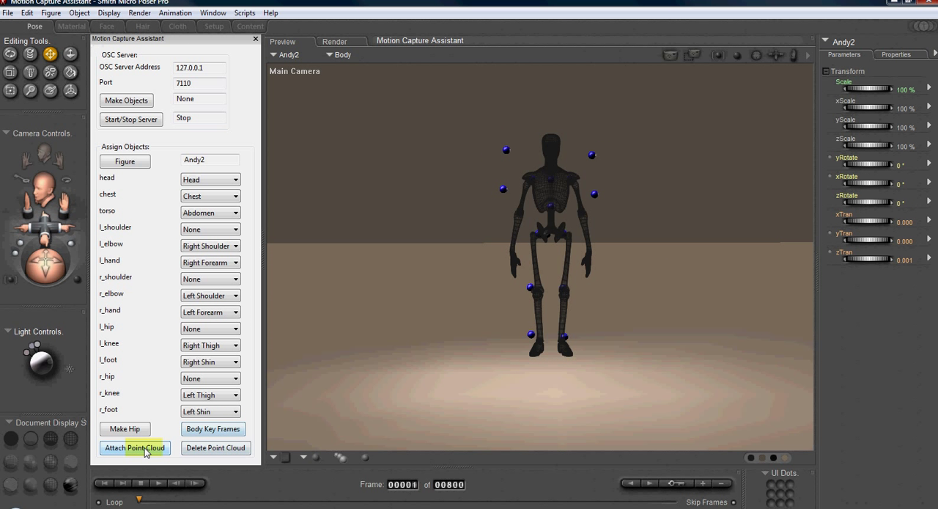
# - Attach the point cloud to Andy2 and dismiss the body-part mapping report
pyautogui.click(135, 448)
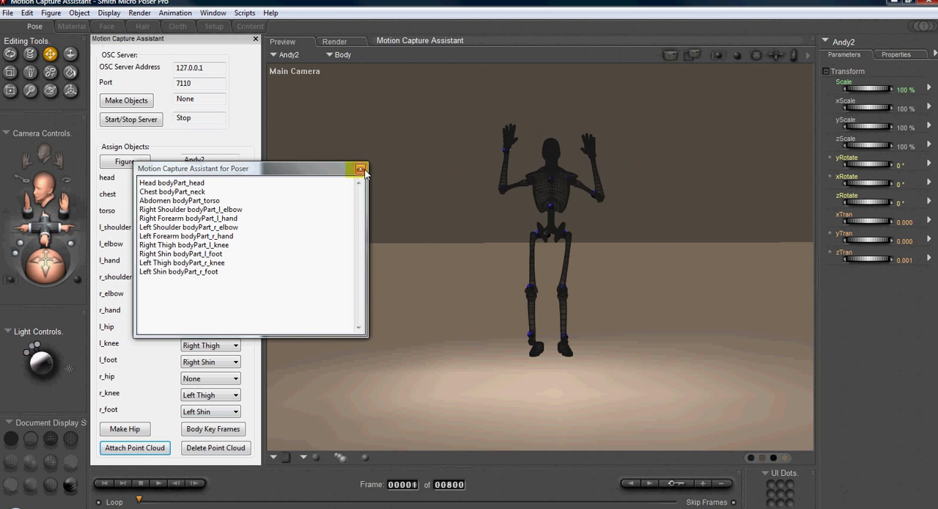
pyautogui.click(360, 169)
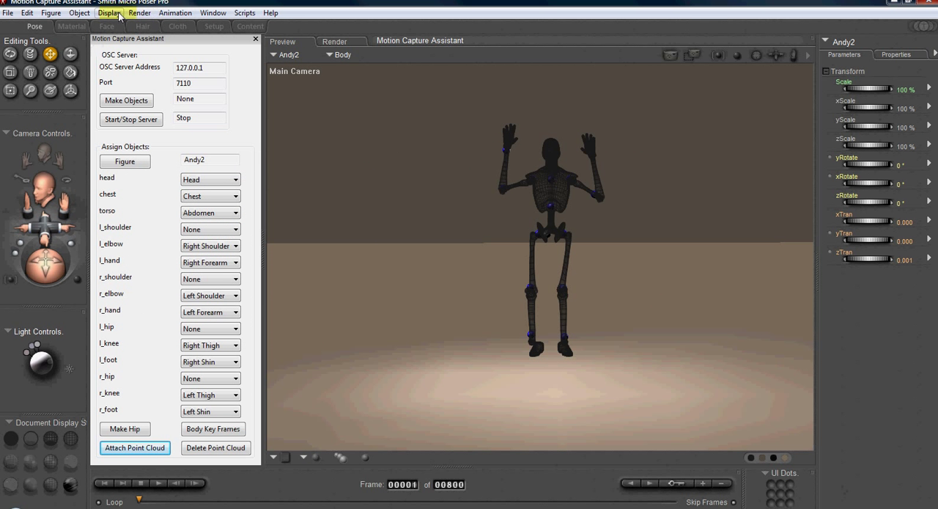
pyautogui.click(111, 13)
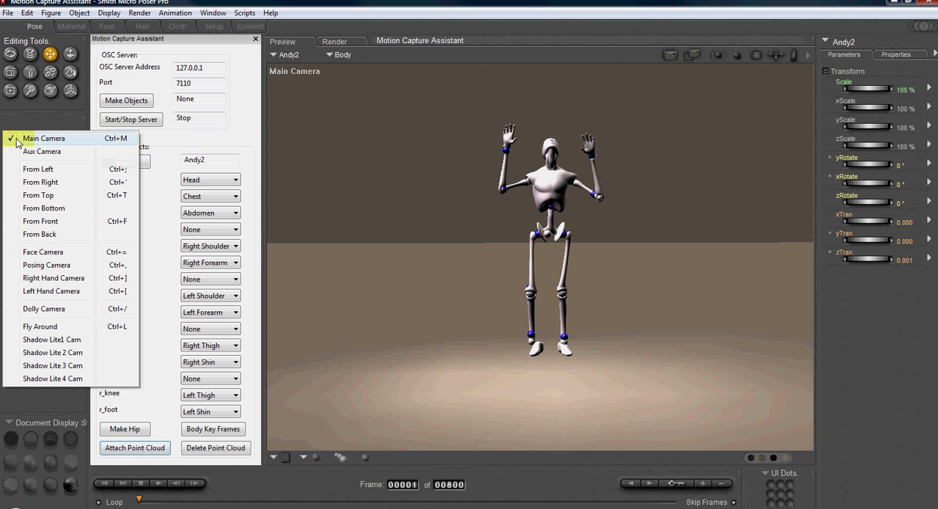
# - Set Andy2's abdomen influence to about 0.615 and chest influence to about 0.595
pyautogui.click(42, 138)
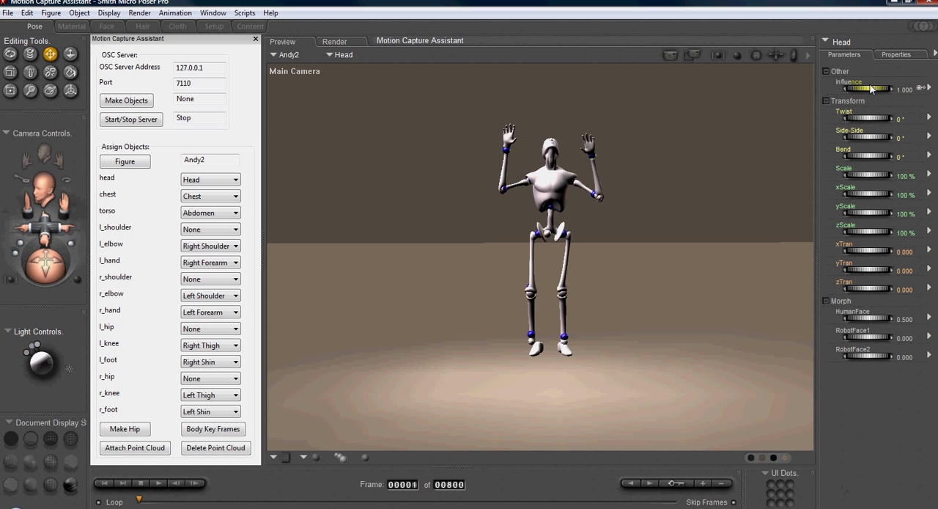
pyautogui.moveTo(887, 89); pyautogui.dragTo(850, 89)
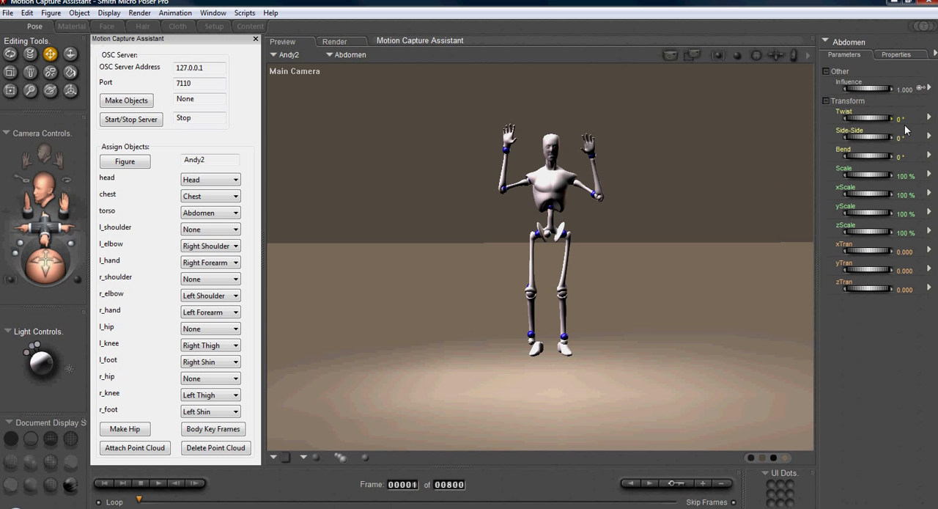
pyautogui.moveTo(902, 89); pyautogui.dragTo(876, 88)
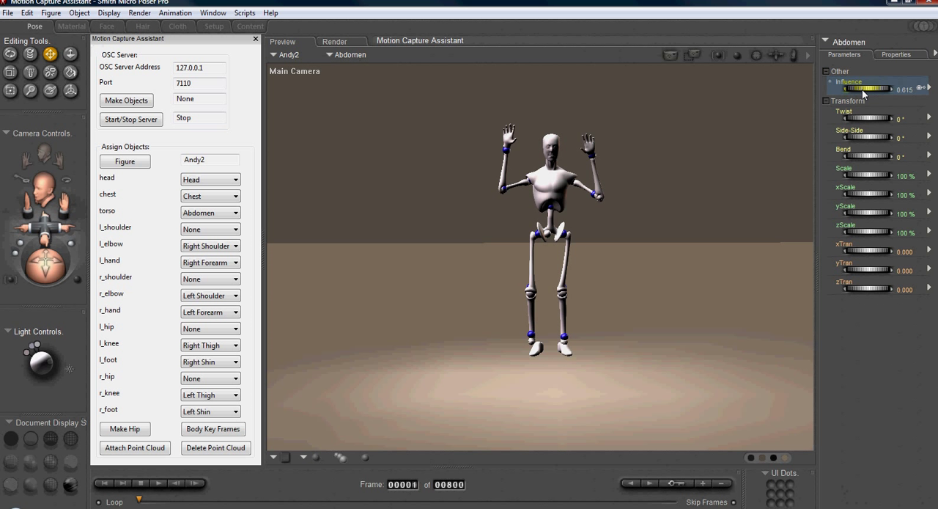
pyautogui.moveTo(891, 89); pyautogui.dragTo(876, 89)
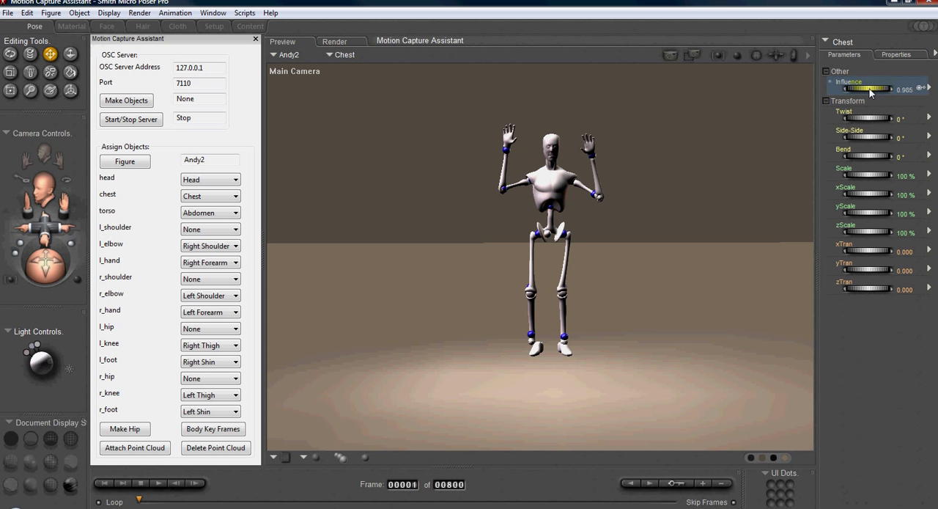
pyautogui.moveTo(885, 88); pyautogui.dragTo(872, 88)
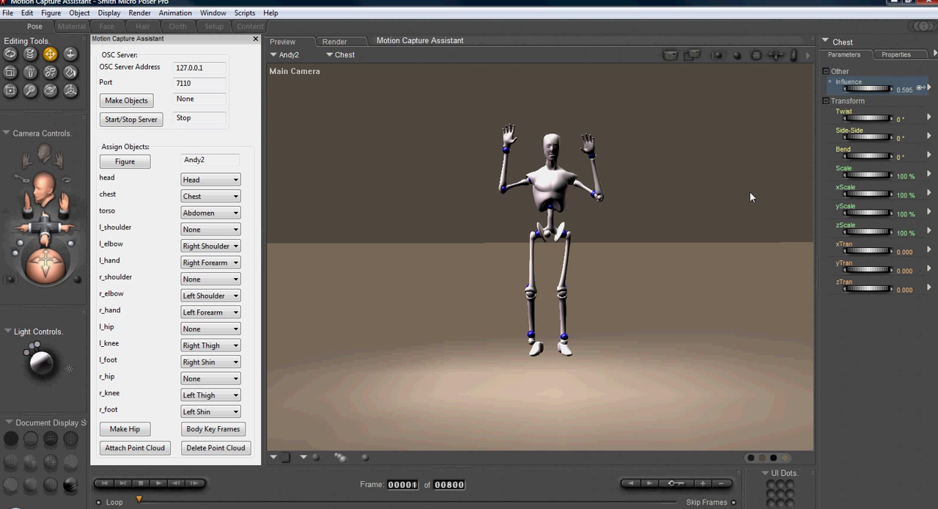
pyautogui.click(59, 12)
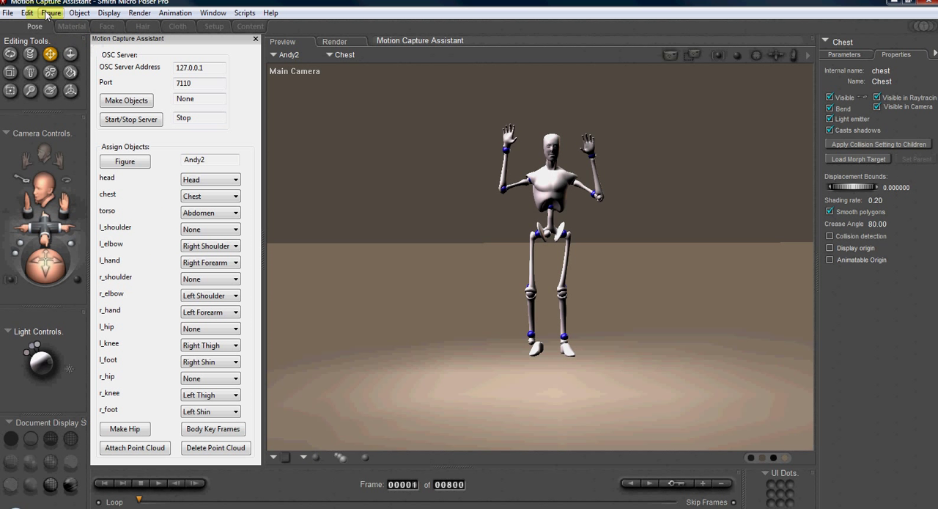
pyautogui.click(210, 229)
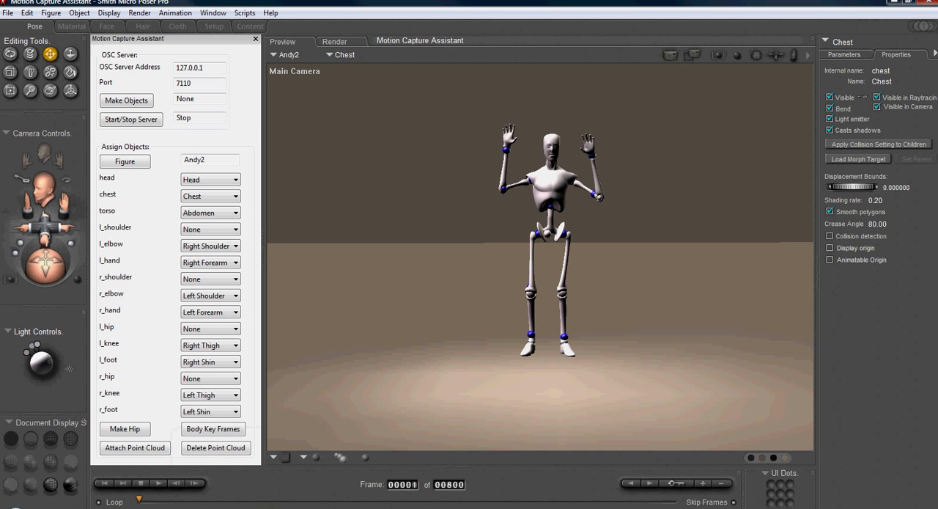
pyautogui.moveTo(137, 501); pyautogui.dragTo(220, 501)
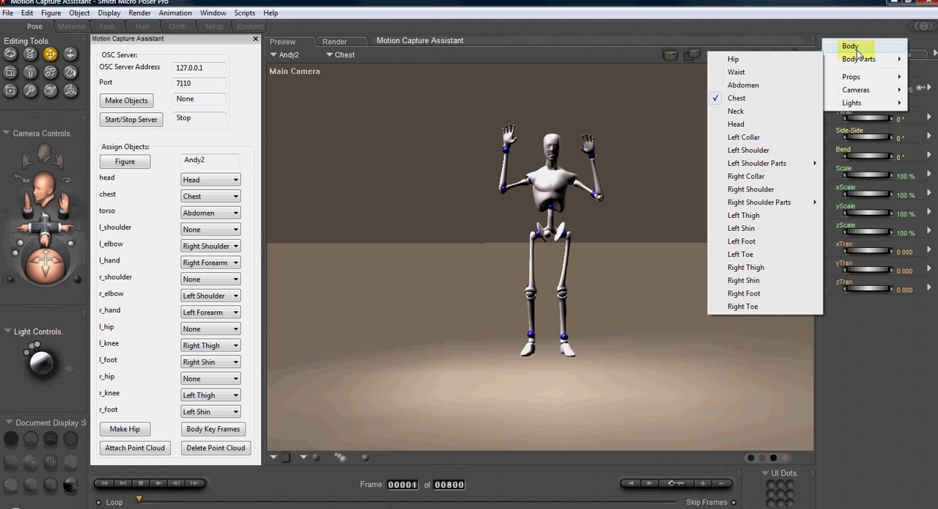
# - Select Andy2's left forearm, scrub back to frame 1, and open the Hierarchy Editor
pyautogui.click(852, 46)
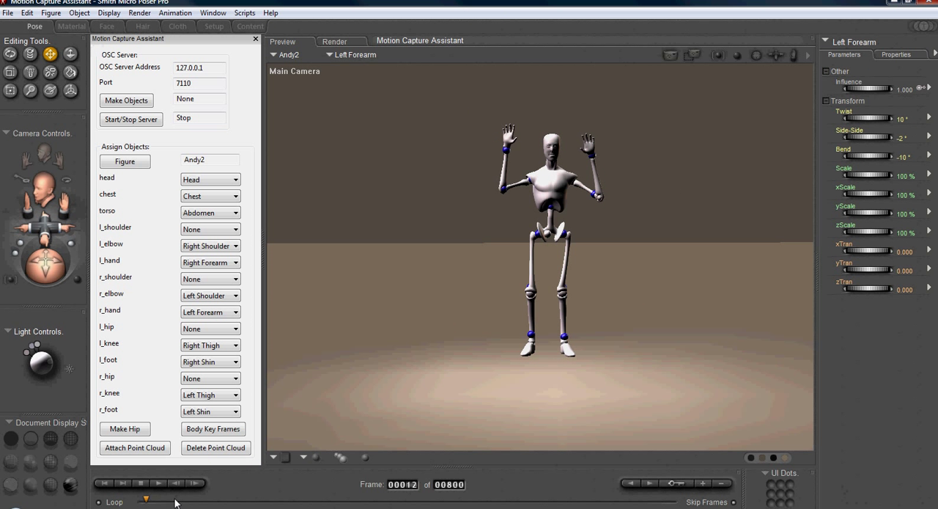
pyautogui.moveTo(146, 499); pyautogui.dragTo(269, 499)
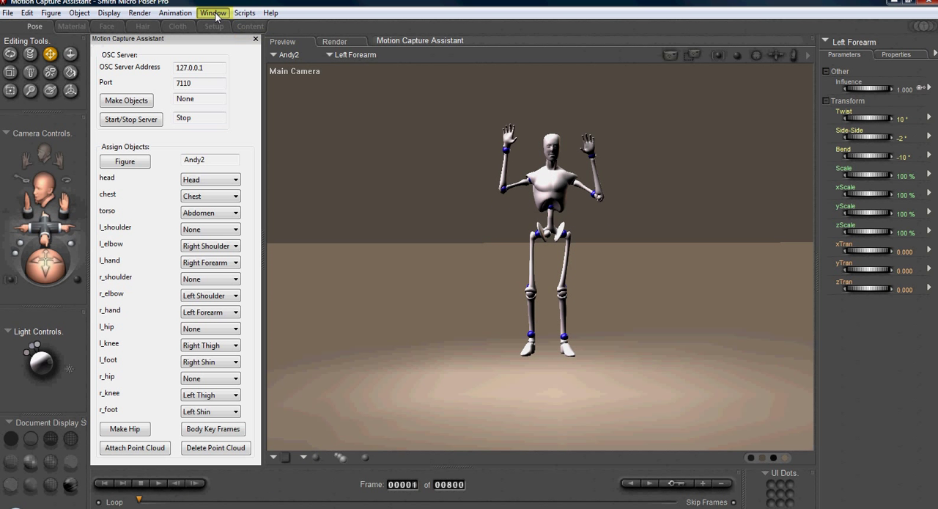
pyautogui.click(213, 12)
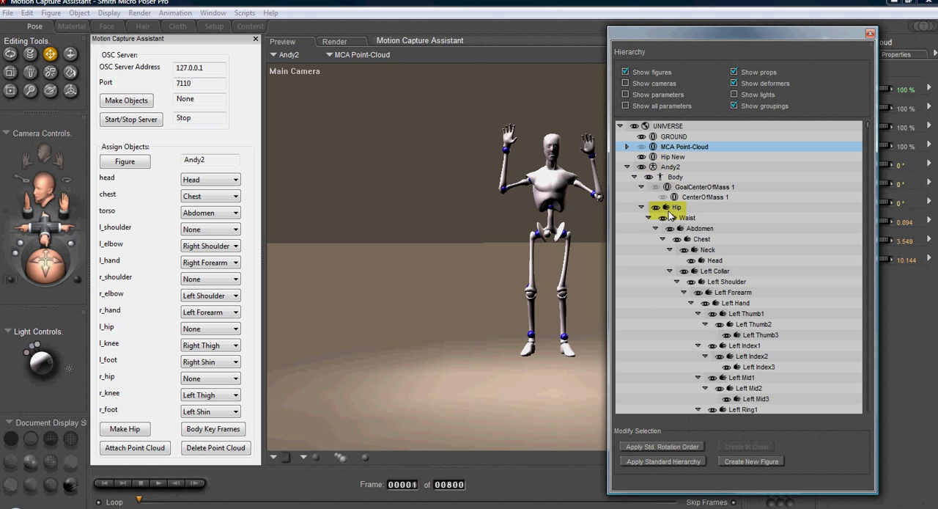
# - Collapse the body-part tree and create a new IK chain named 'torso' under IK Chains
pyautogui.click(707, 250)
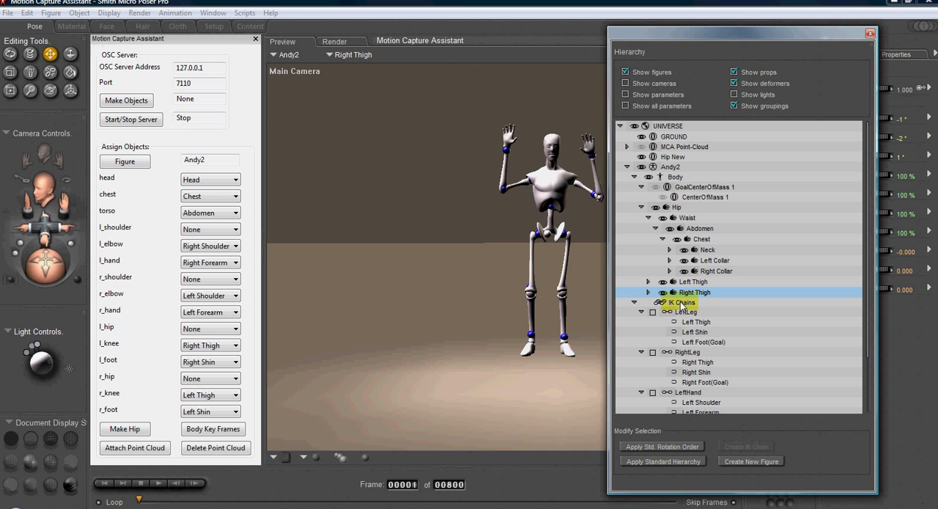
pyautogui.click(685, 312)
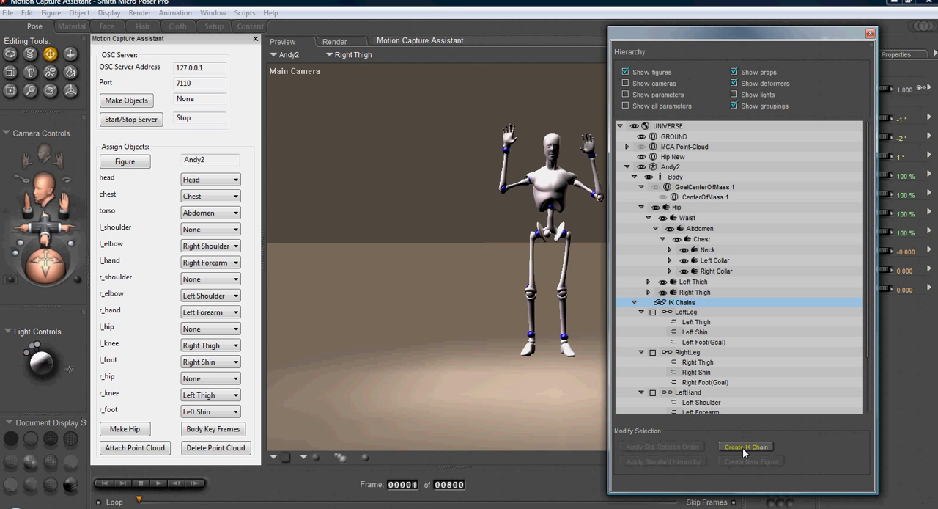
pyautogui.click(746, 446)
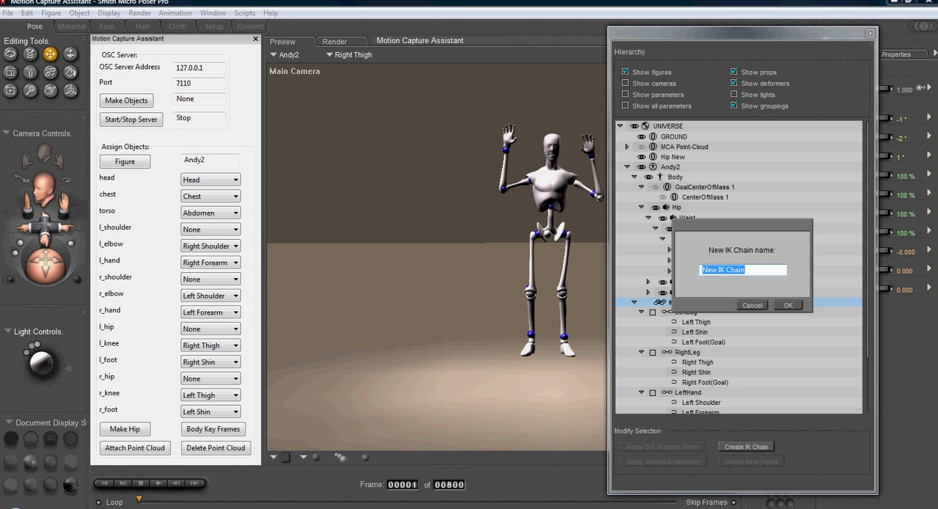
pyautogui.write('torso')
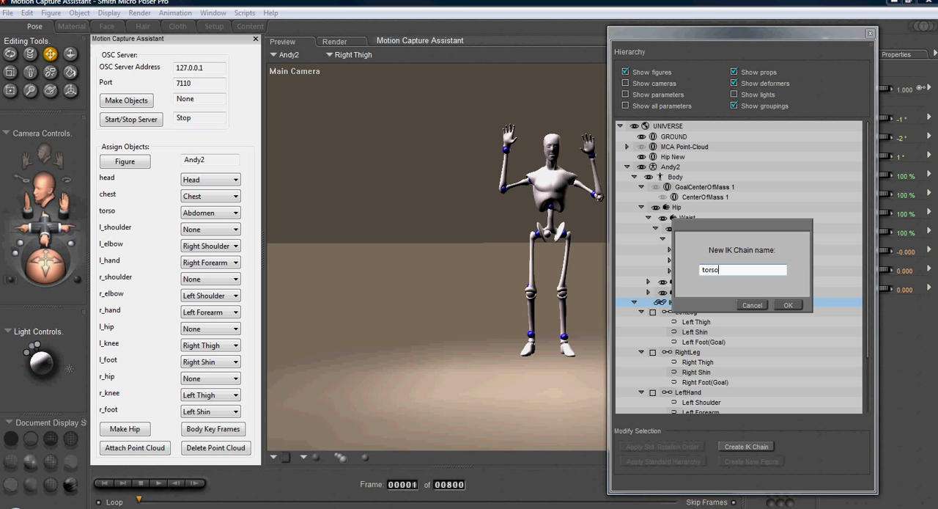
pyautogui.click(788, 305)
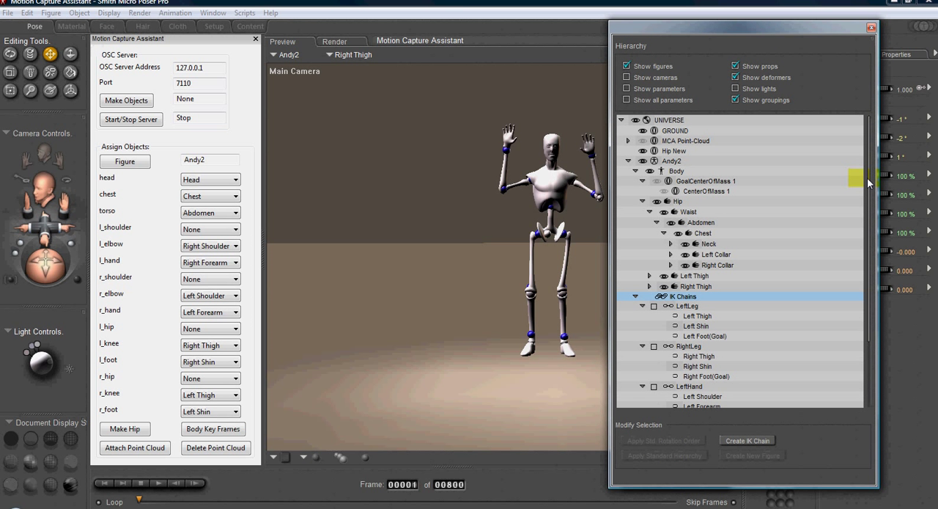
pyautogui.scroll(-3)
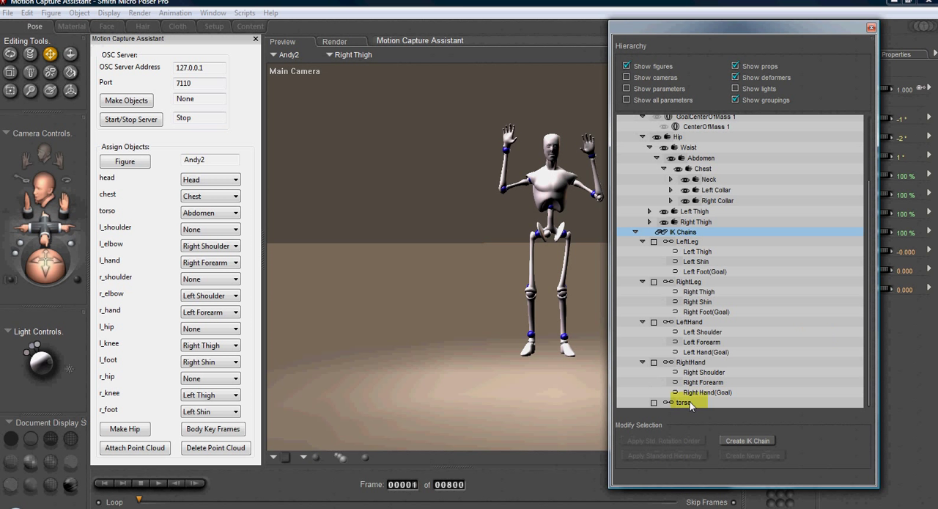
# - Add Waist, Abdomen and Chest to the torso IK chain, making Chest the goal
pyautogui.click(682, 402)
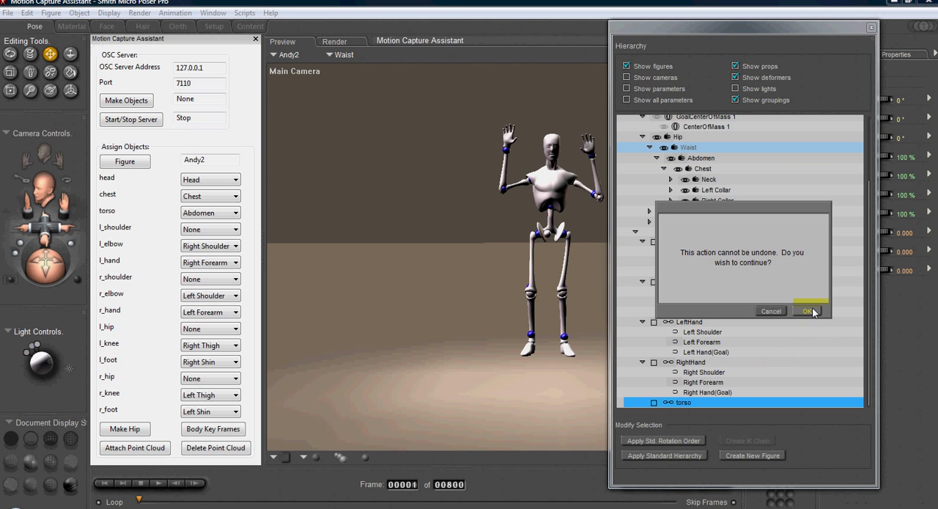
pyautogui.click(807, 311)
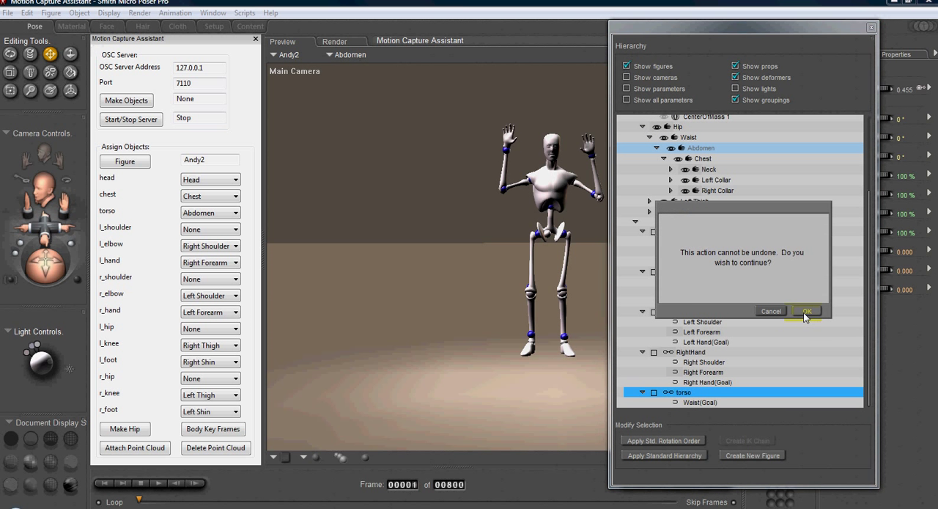
pyautogui.click(806, 311)
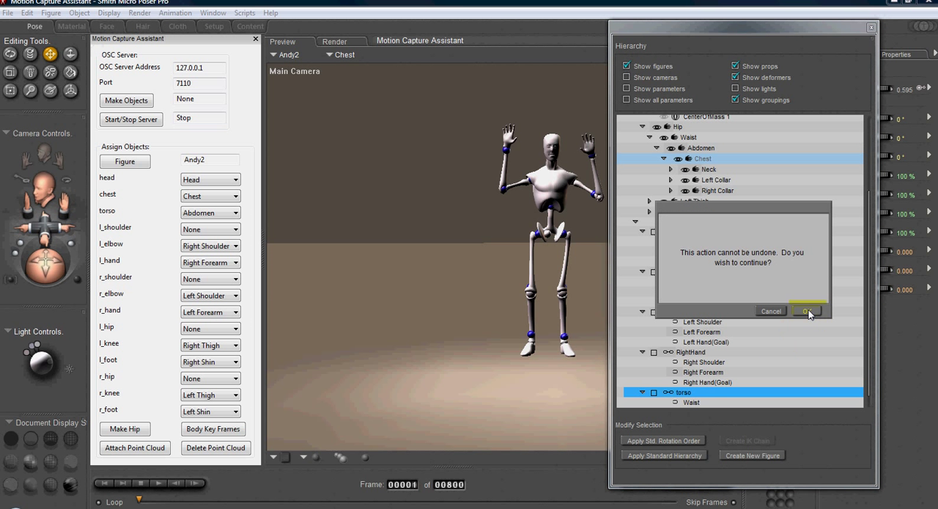
pyautogui.click(808, 311)
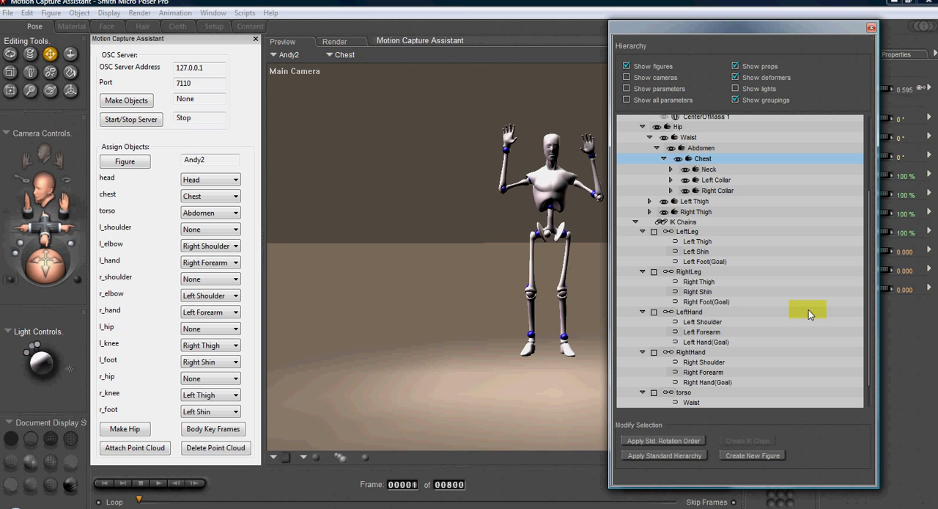
pyautogui.scroll(-3)
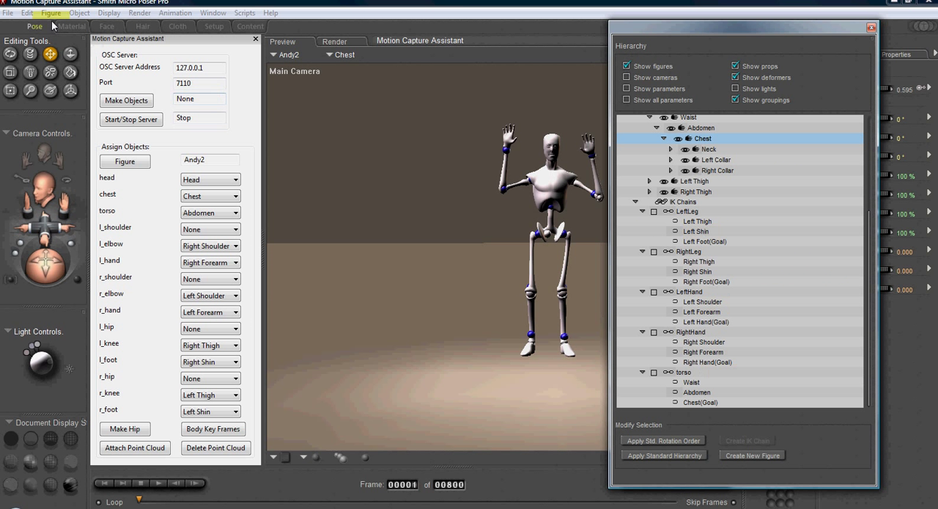
# - Open the Figure menu to reach Andy2's inverse kinematics options
pyautogui.click(57, 12)
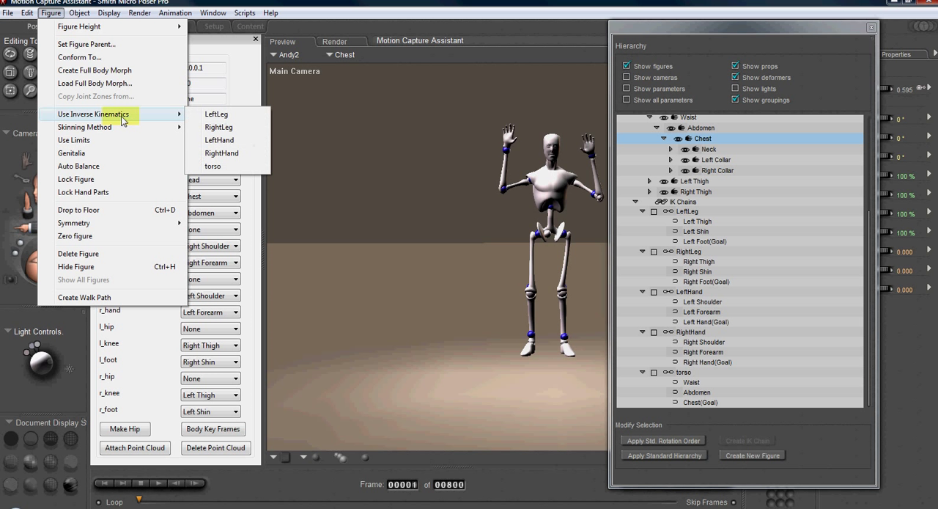
pyautogui.moveTo(216, 114)
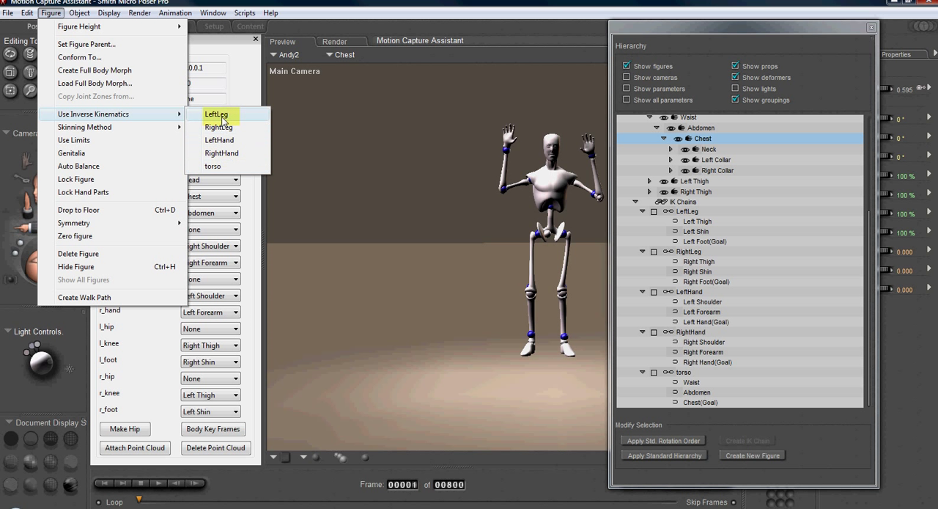
pyautogui.moveTo(212, 166)
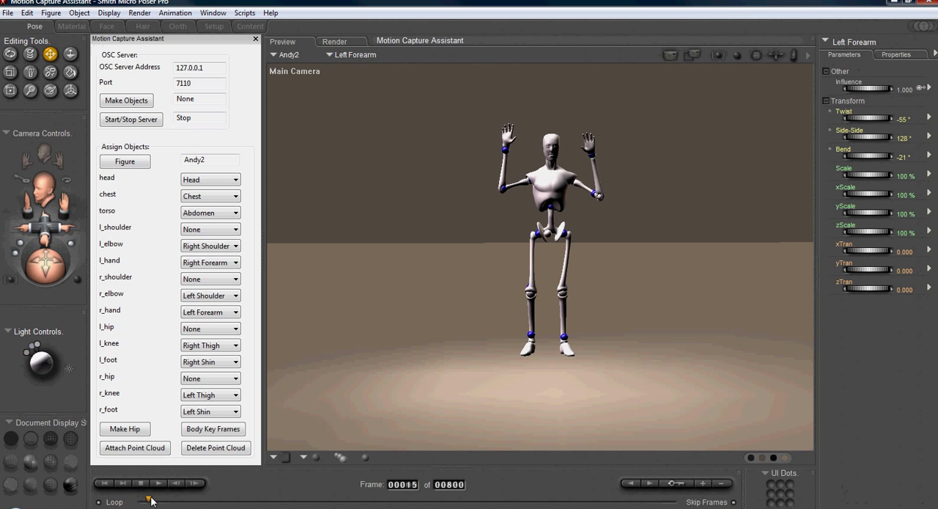
# - Scrub the timeline through the captured motion and select Andy2's left forearm
pyautogui.moveTo(152, 501); pyautogui.dragTo(196, 501)
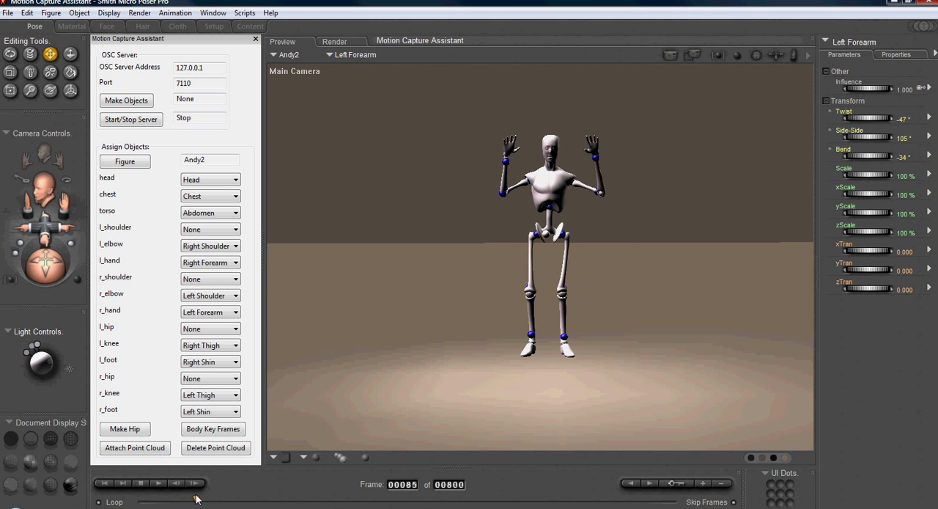
pyautogui.moveTo(198, 500); pyautogui.dragTo(452, 500)
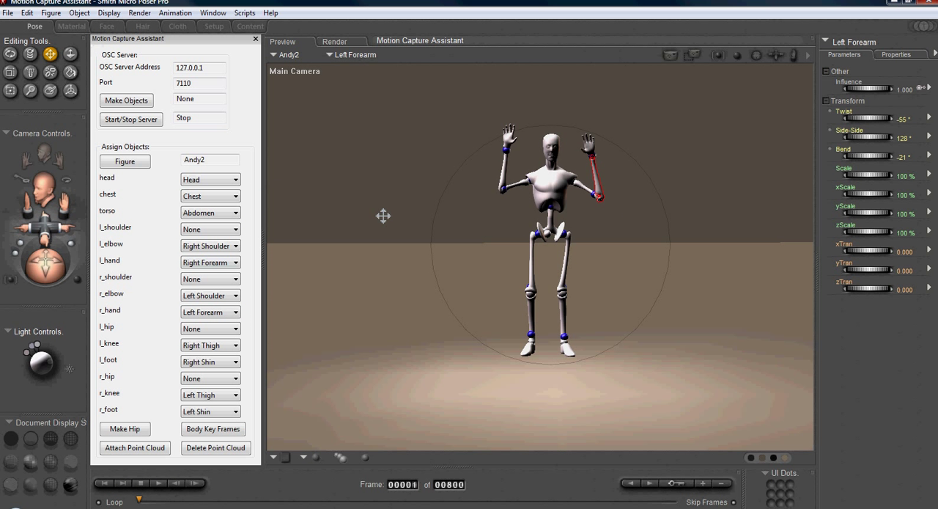
pyautogui.click(52, 12)
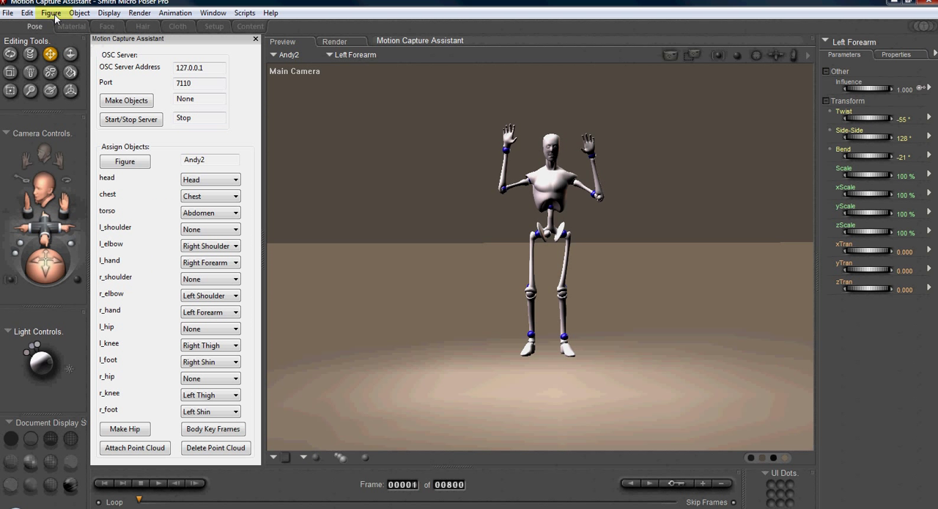
pyautogui.click(51, 13)
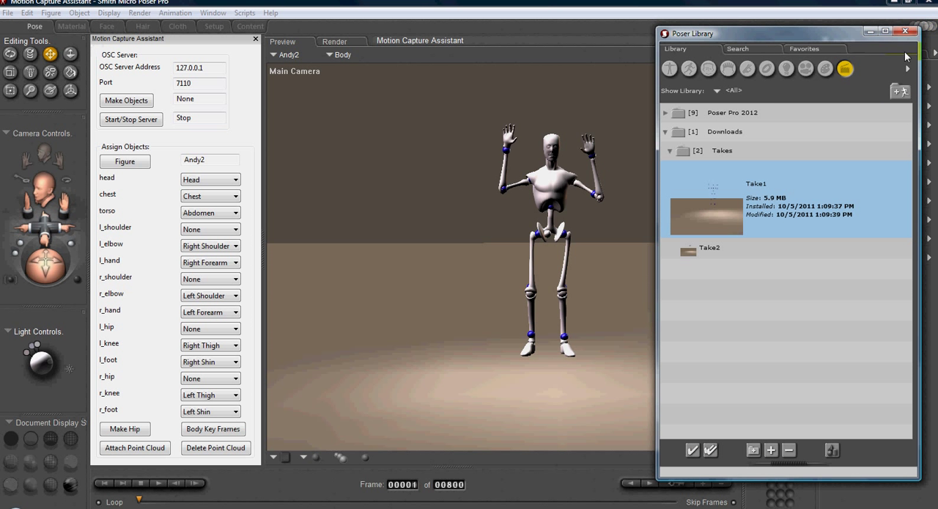
# - Switch the Library to the Pose category and add the current animation to it
pyautogui.click(682, 68)
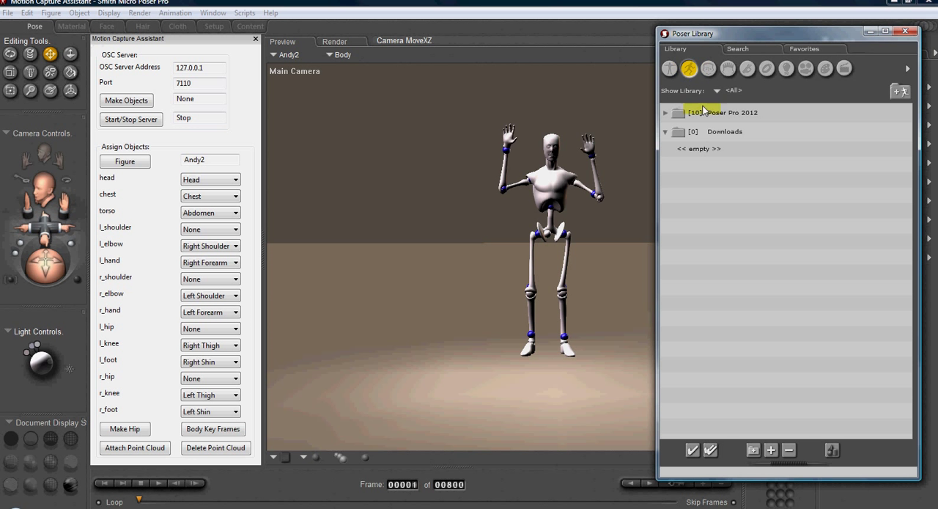
pyautogui.click(700, 149)
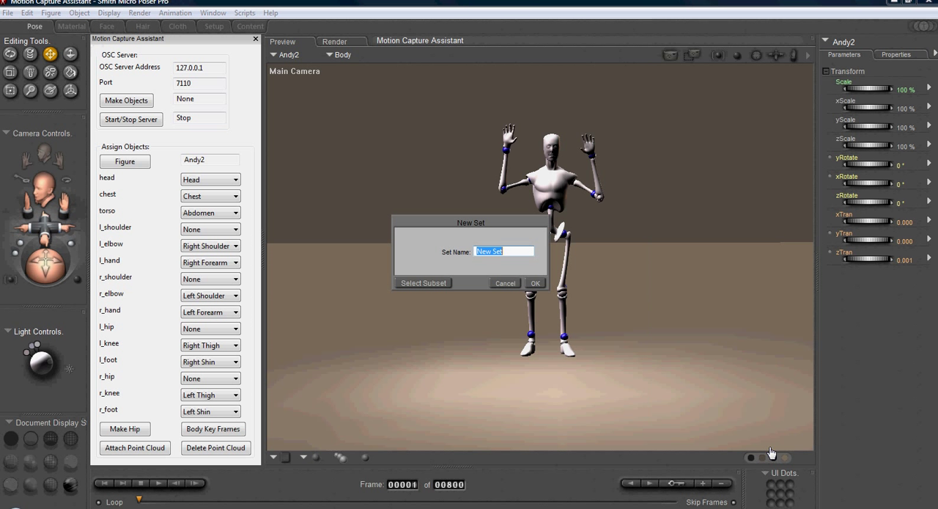
# - Keep the default set name and save frames 1 to 800 as a Multi Frame Animation
pyautogui.click(422, 282)
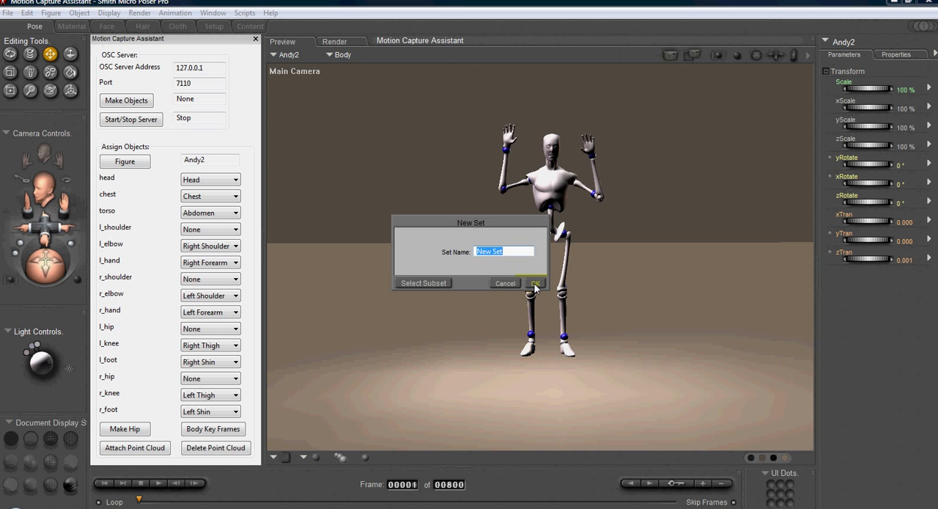
pyautogui.click(534, 283)
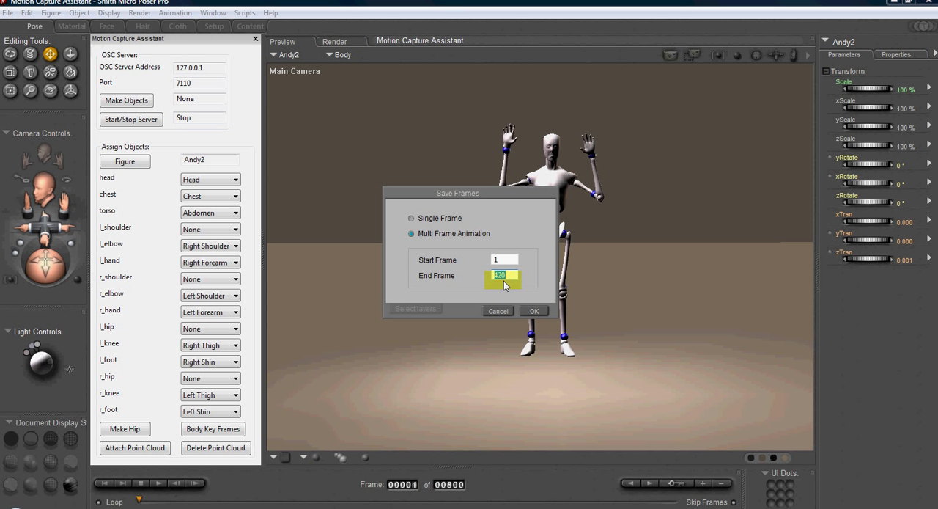
pyautogui.write('82')
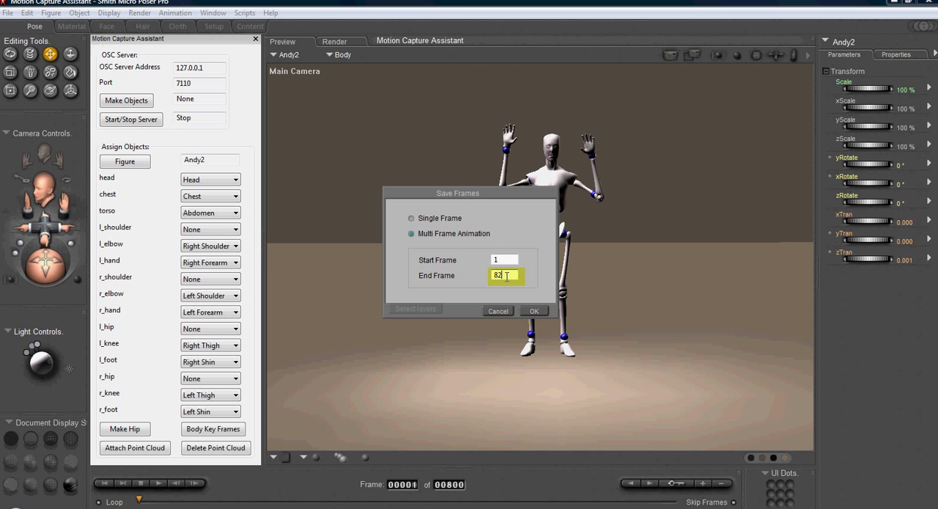
pyautogui.write('800')
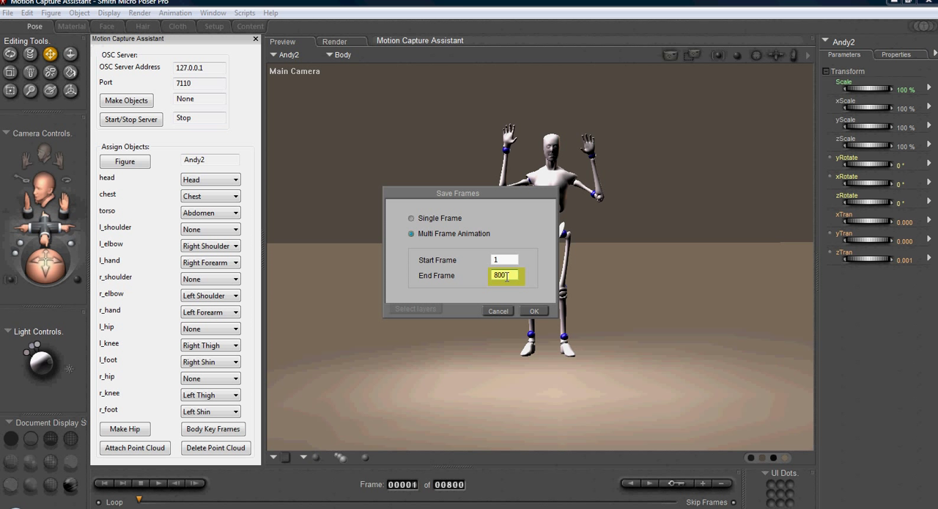
pyautogui.click(534, 311)
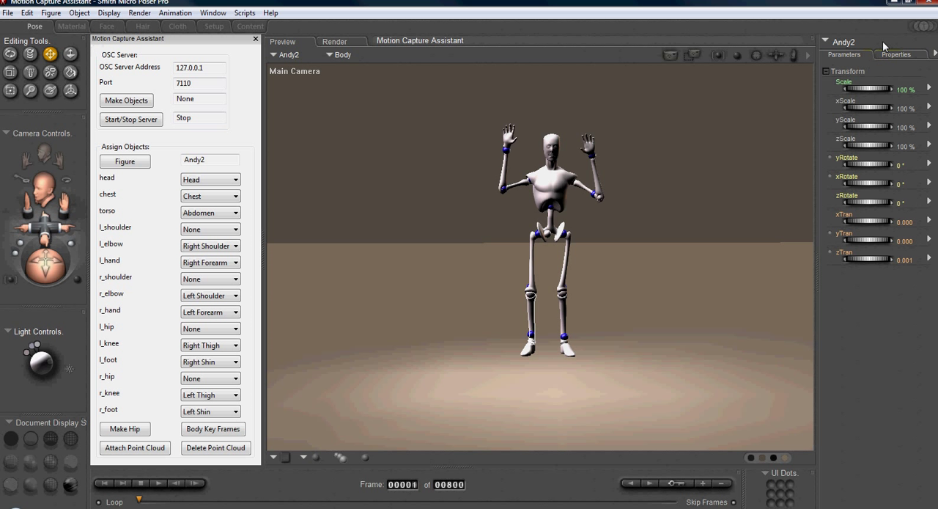
pyautogui.moveTo(921, 29)
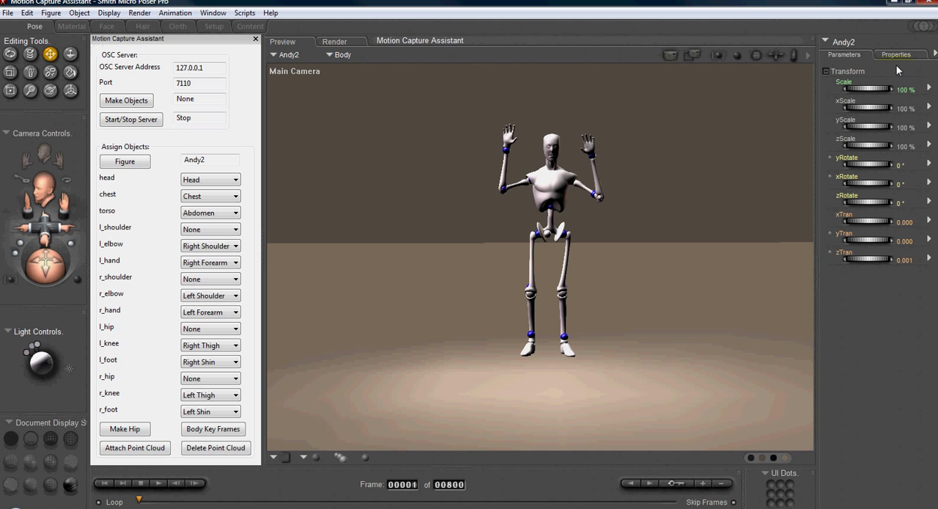
# - Load Motion Capture Assistant.pz3 from the File menu's Recent Files list
pyautogui.click(596, 193)
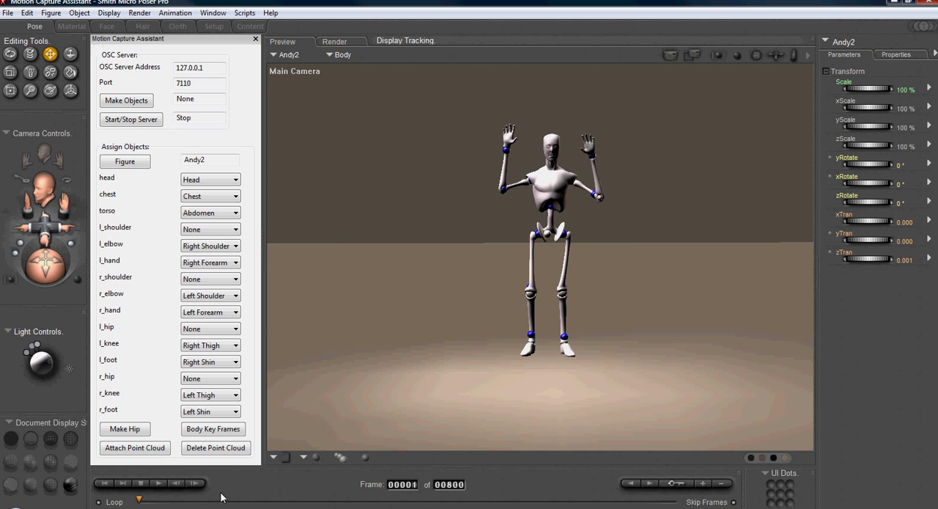
pyautogui.click(216, 448)
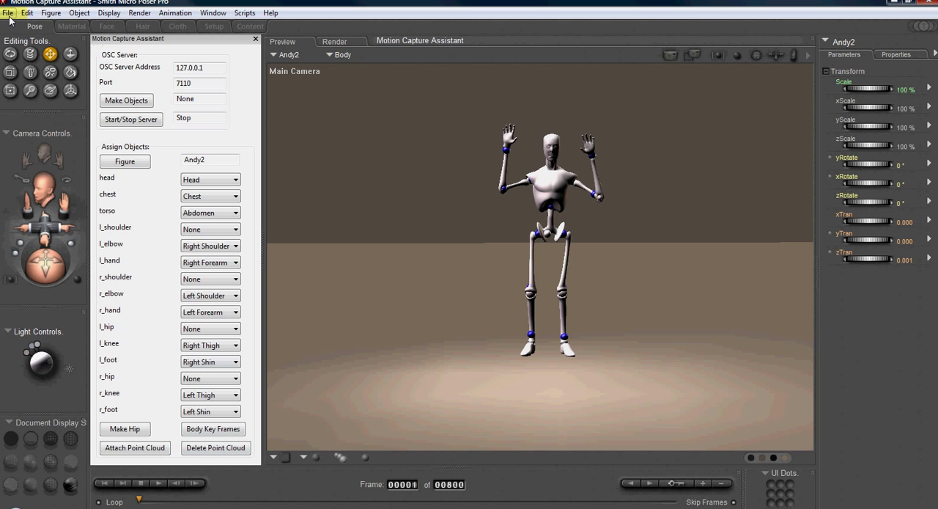
pyautogui.click(8, 12)
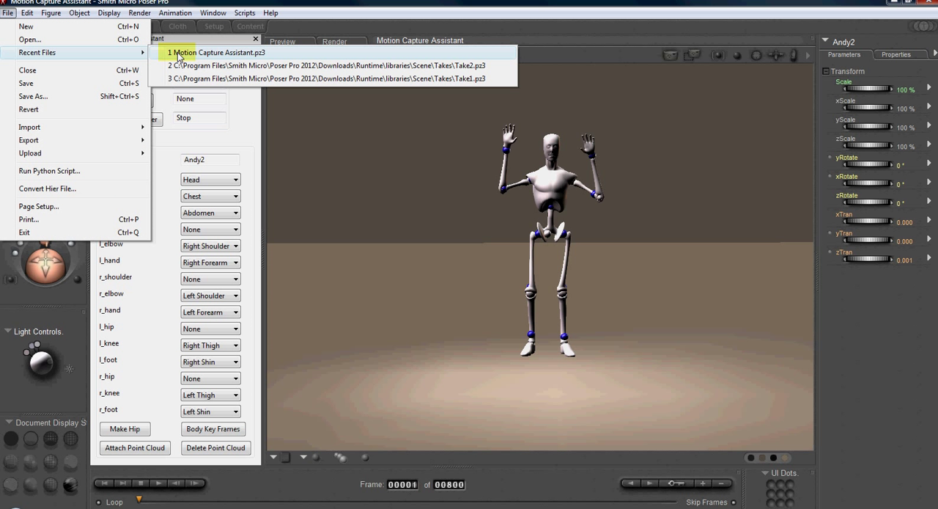
pyautogui.click(213, 52)
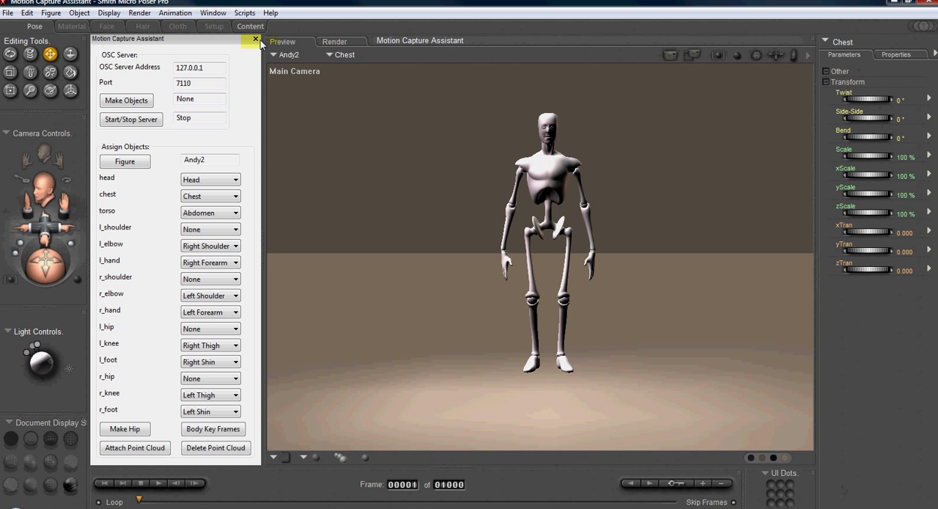
# - Close the Motion Capture Assistant panel
pyautogui.click(254, 40)
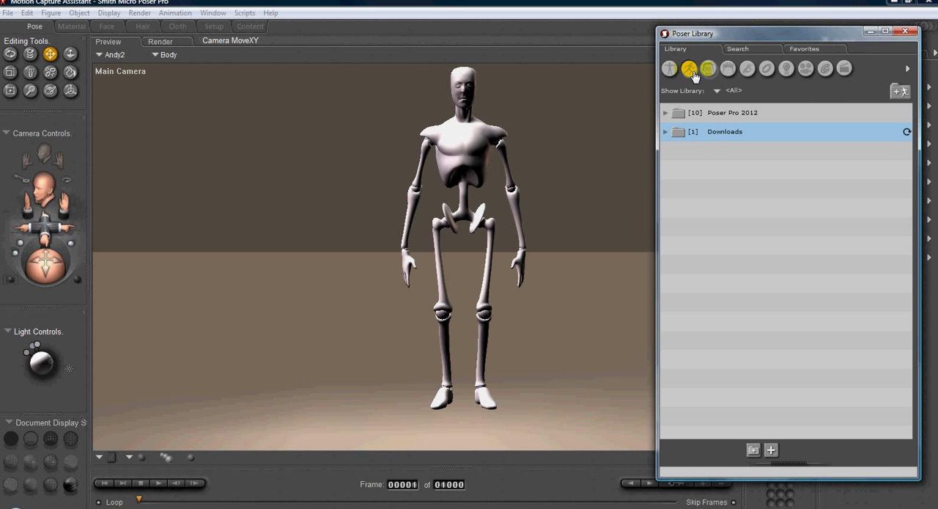
# - Show the Pose category in the Poser Library
pyautogui.click(667, 132)
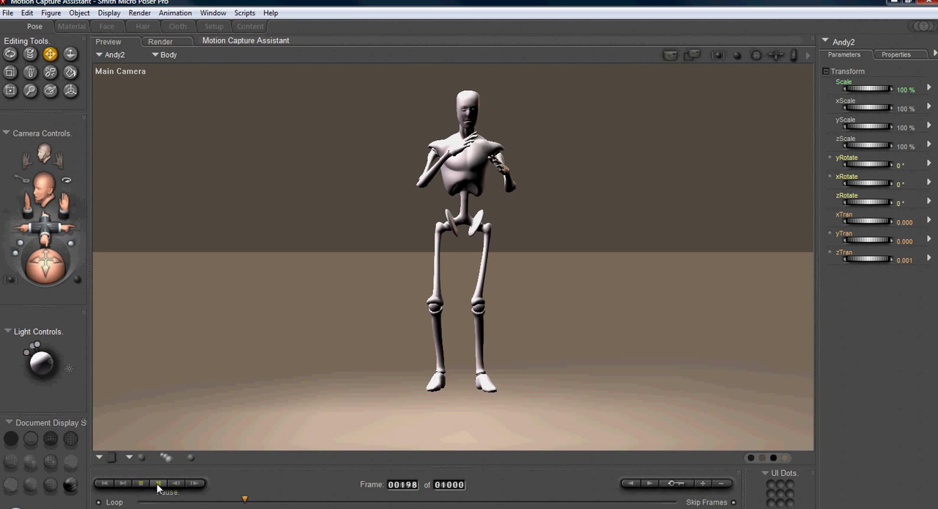
# - Stop playback at frame 1 and open the Edit Keyframes Animation Palette
pyautogui.click(158, 498)
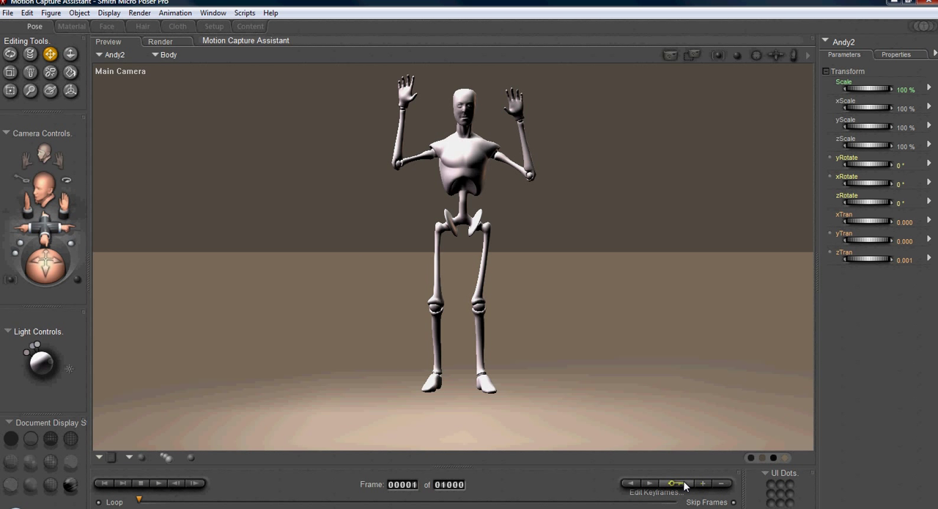
pyautogui.click(674, 483)
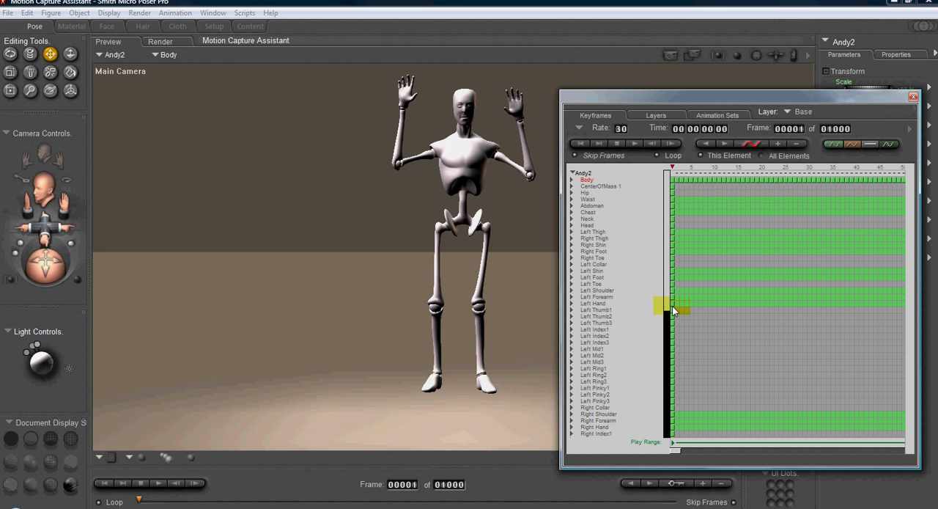
# - Select the Left Hand keyframe track and scroll the keyframe grid right
pyautogui.click(593, 309)
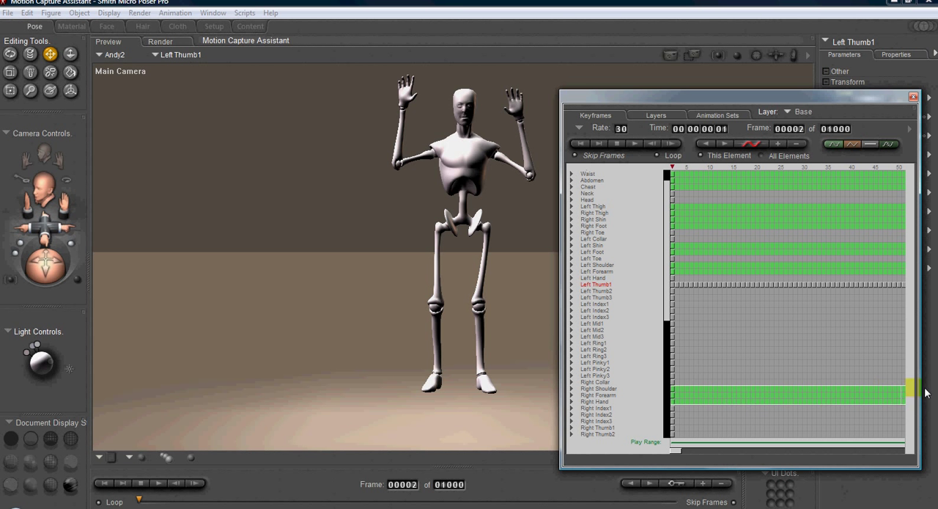
pyautogui.hscroll(3)
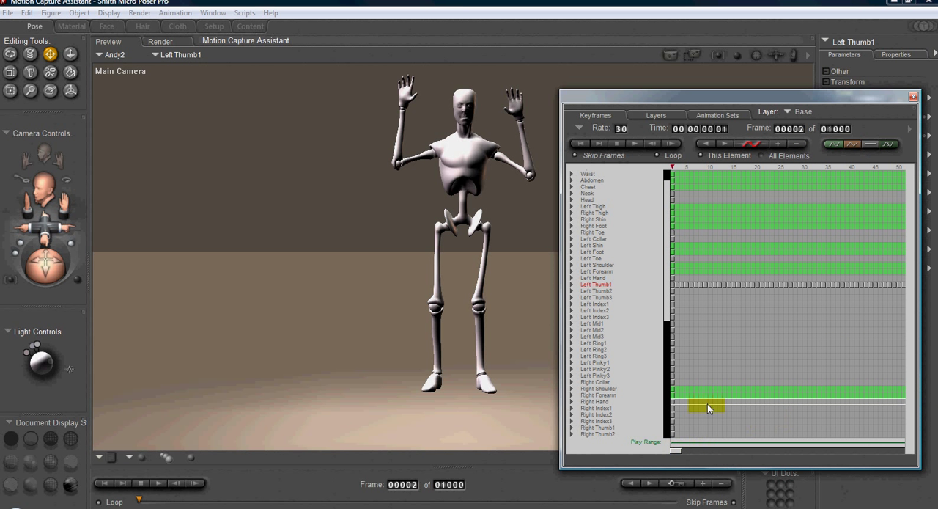
# - From the body part list, curl the hands closed using the grasp and thumb dials
pyautogui.click(910, 94)
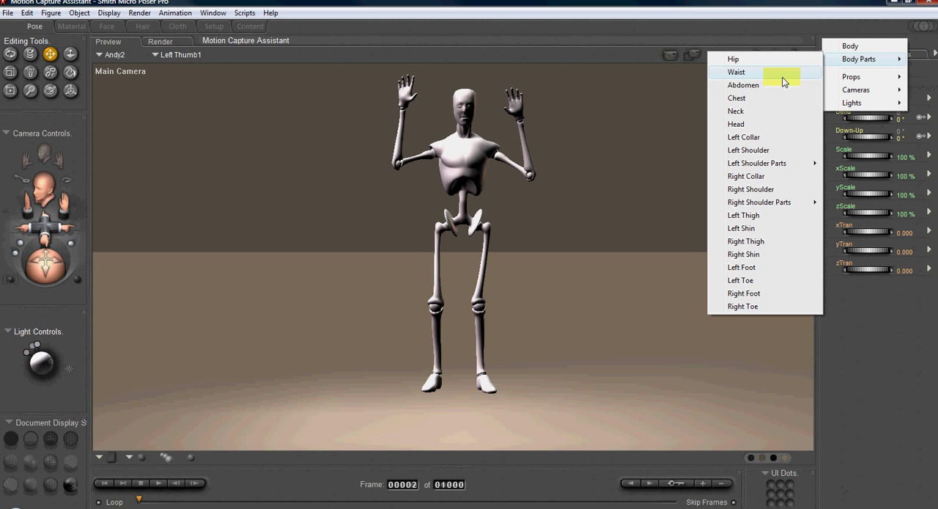
pyautogui.moveTo(755, 220)
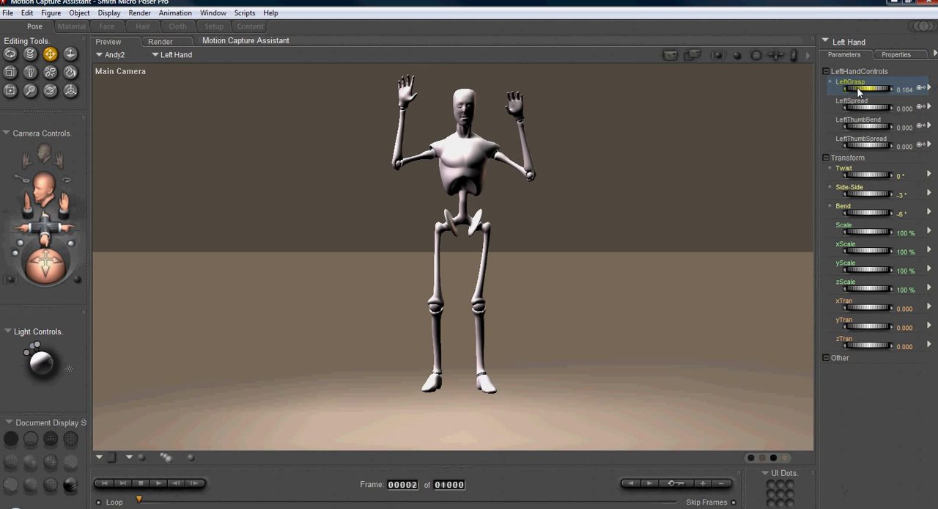
pyautogui.moveTo(862, 89); pyautogui.dragTo(880, 88)
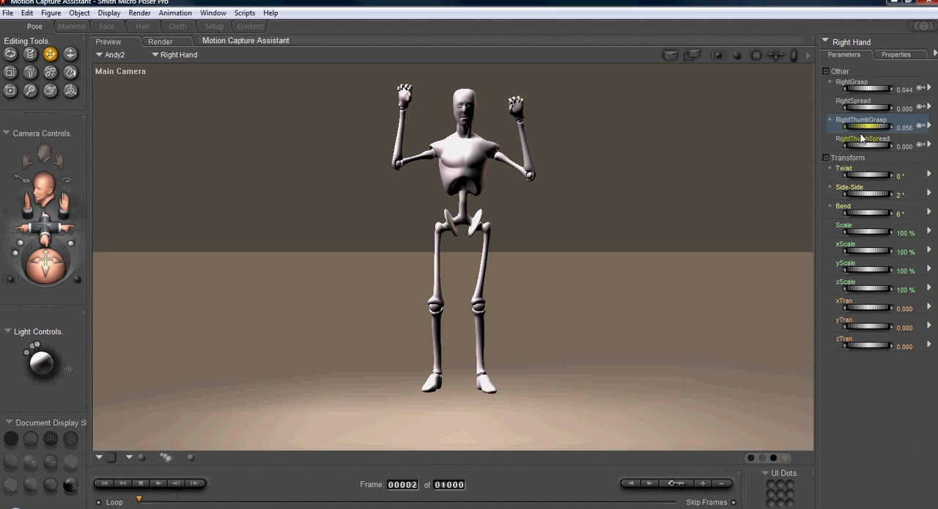
pyautogui.moveTo(851, 108); pyautogui.dragTo(887, 108)
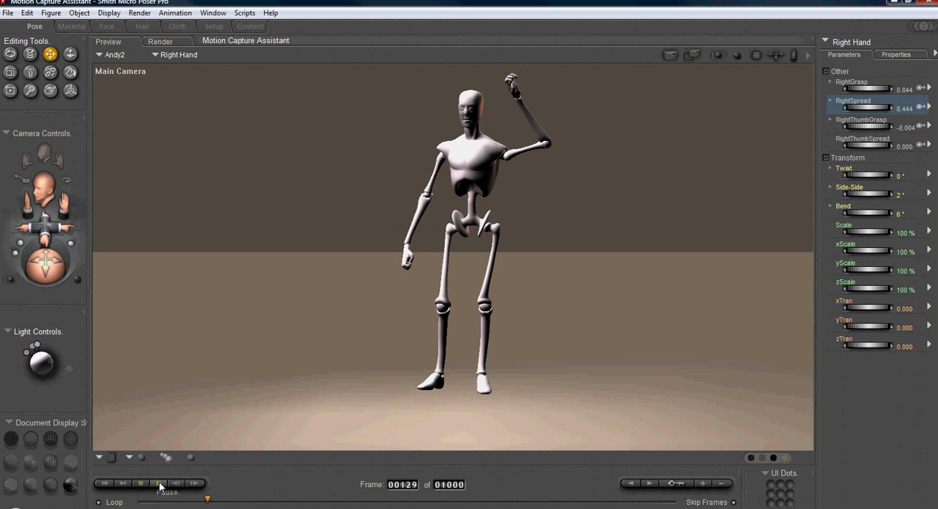
pyautogui.click(160, 482)
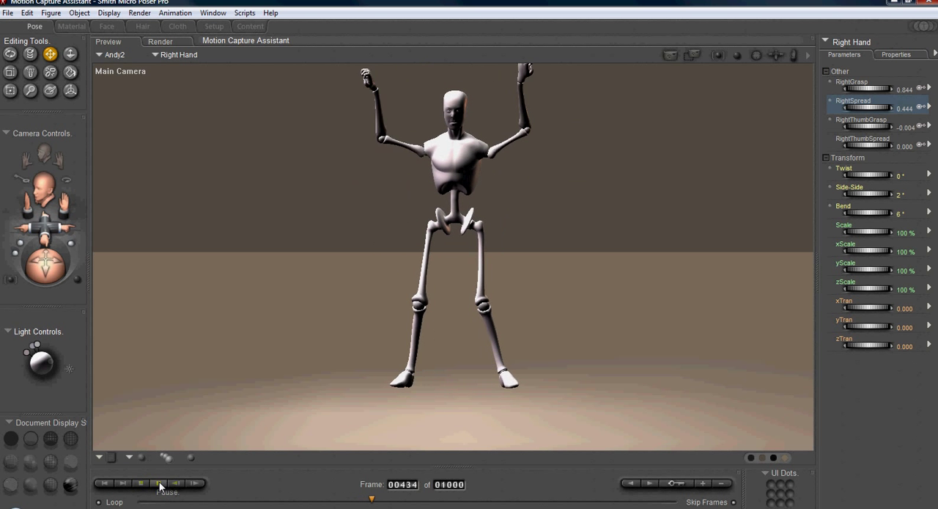
pyautogui.click(160, 482)
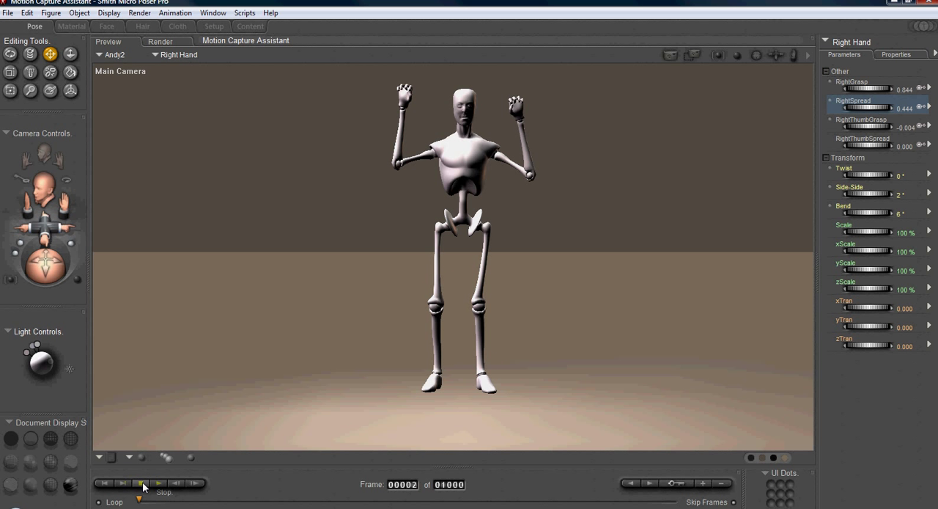
pyautogui.click(155, 497)
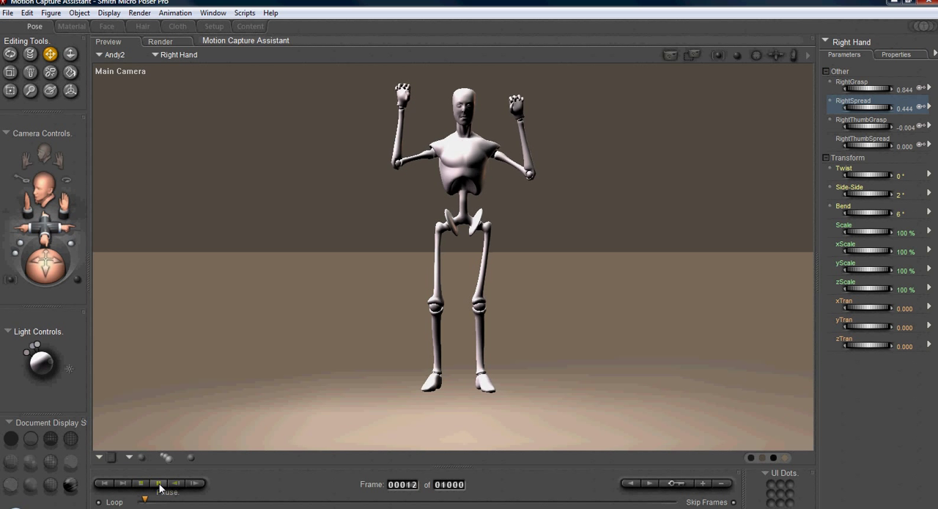
pyautogui.click(159, 497)
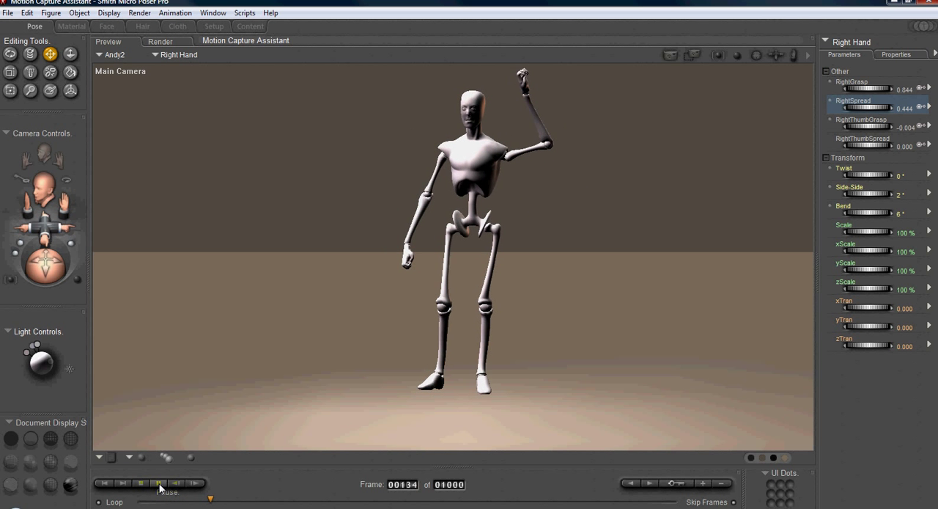
pyautogui.click(158, 497)
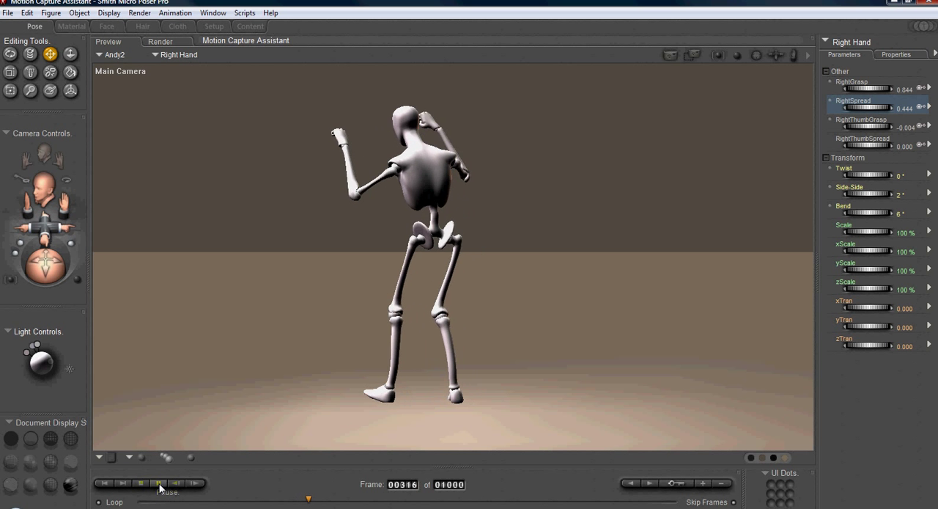
pyautogui.click(159, 497)
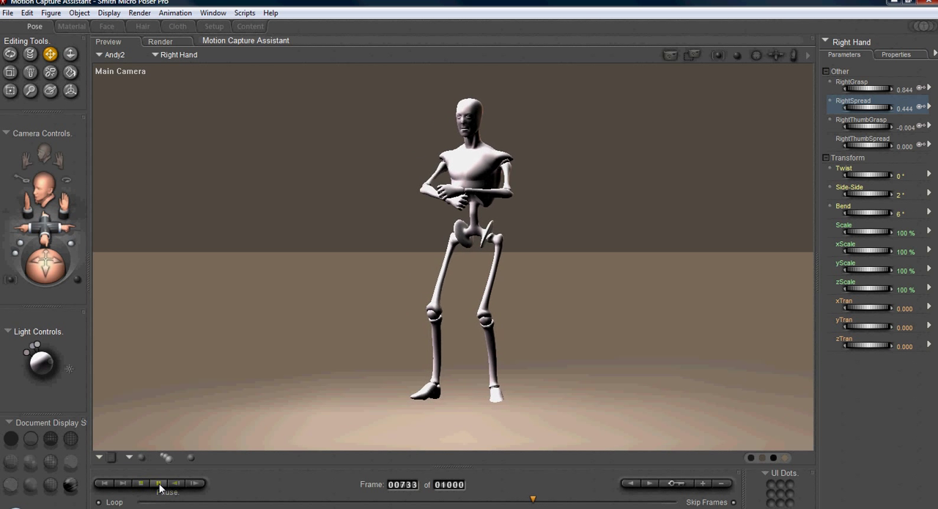
pyautogui.click(158, 497)
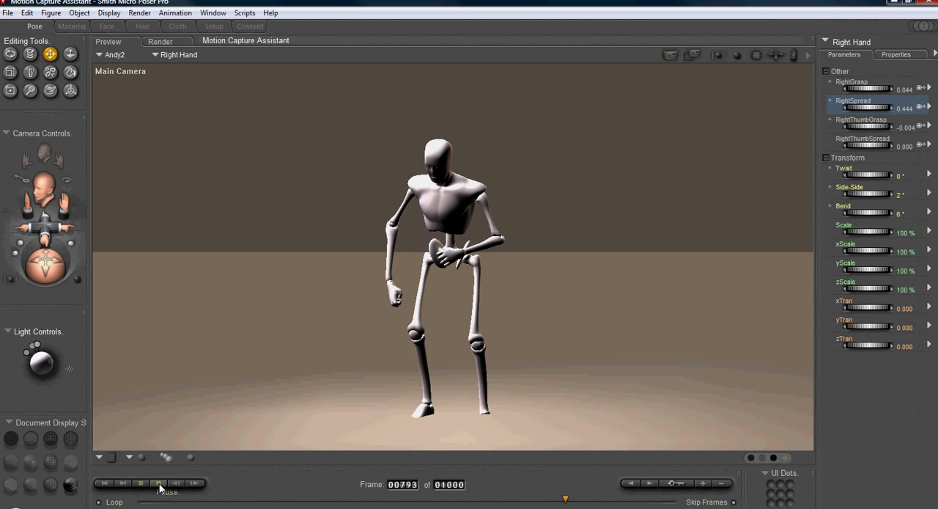
pyautogui.click(158, 497)
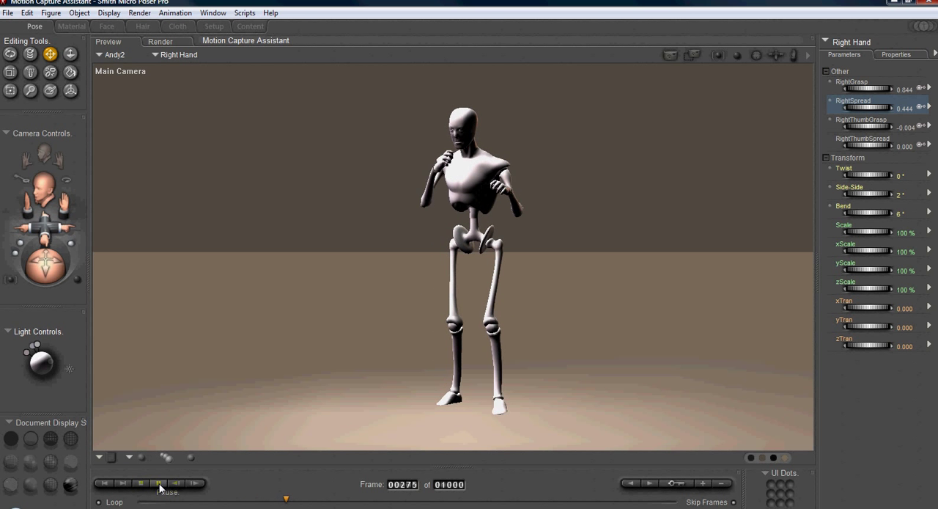
pyautogui.click(159, 497)
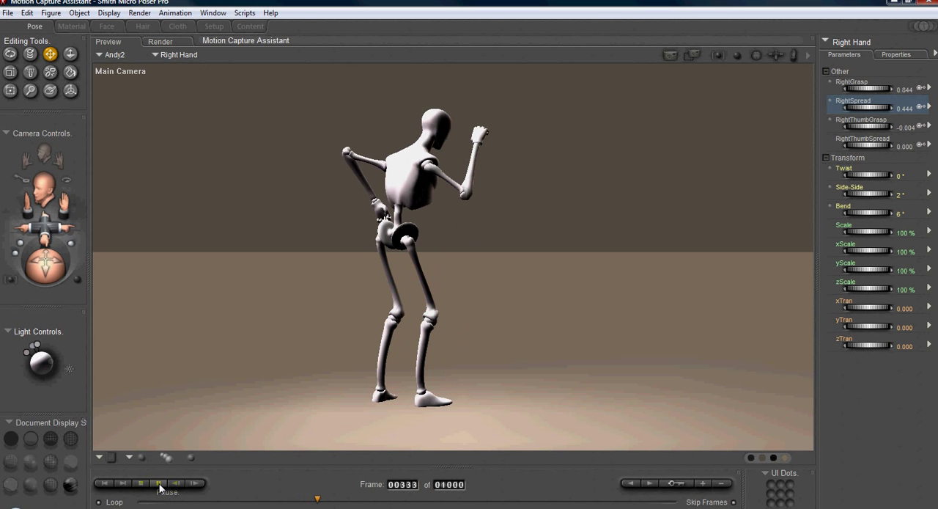
pyautogui.click(159, 499)
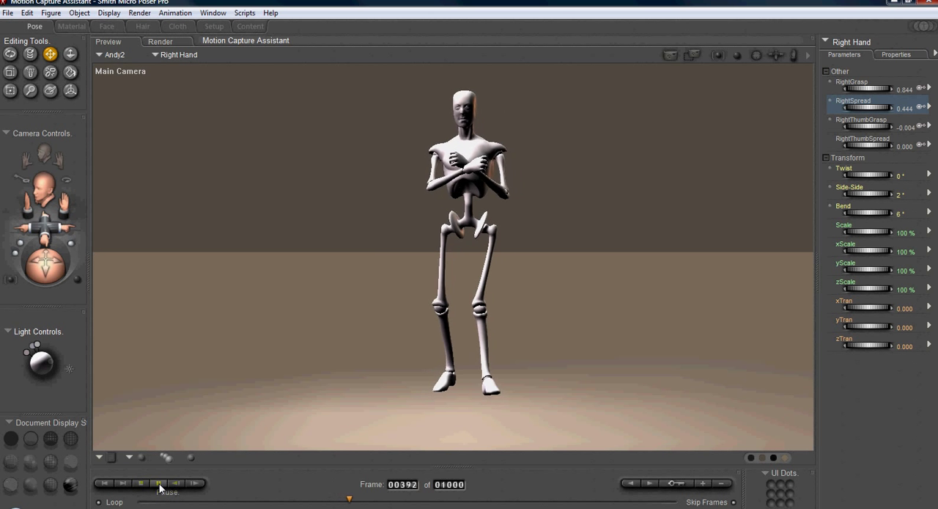
pyautogui.click(159, 498)
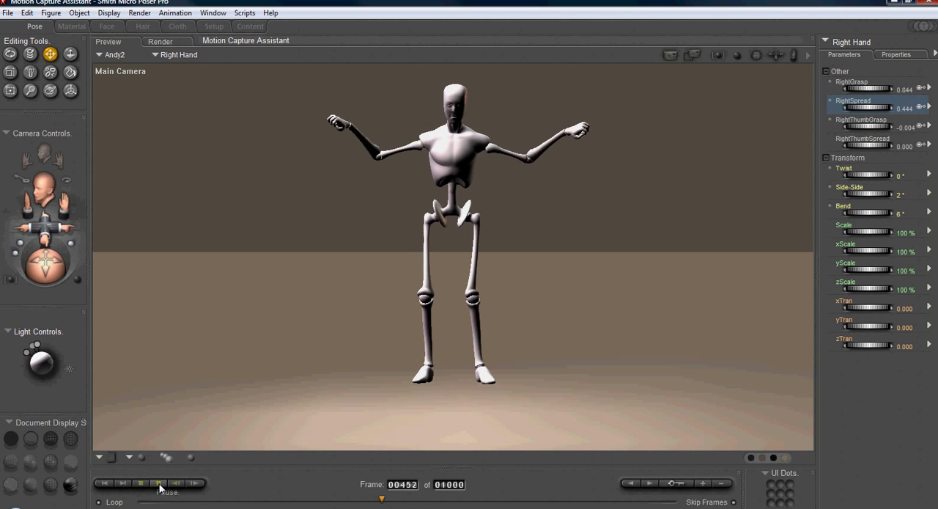
pyautogui.click(159, 496)
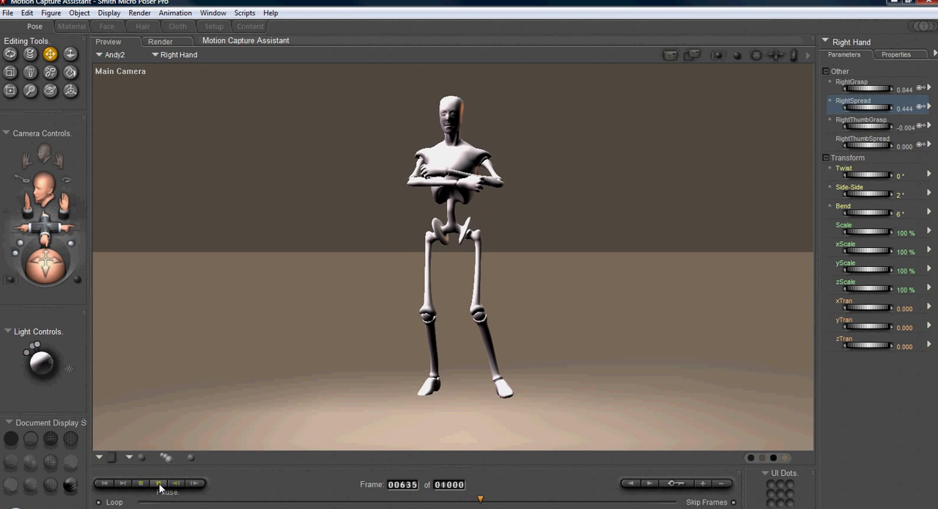
pyautogui.click(158, 498)
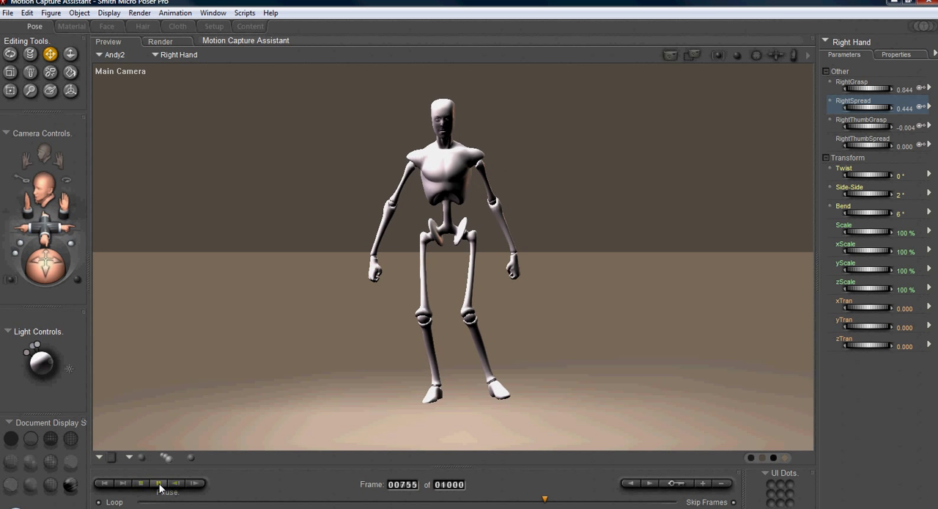
pyautogui.click(159, 481)
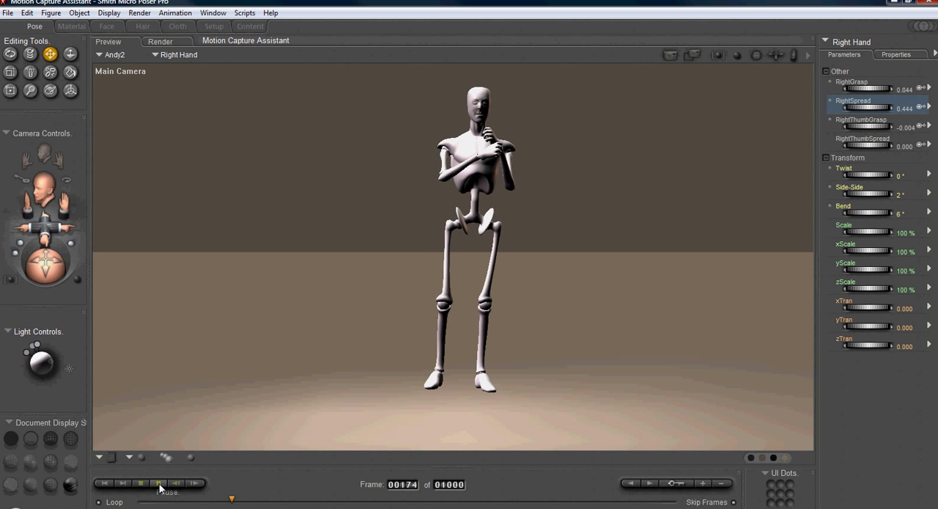
pyautogui.click(159, 498)
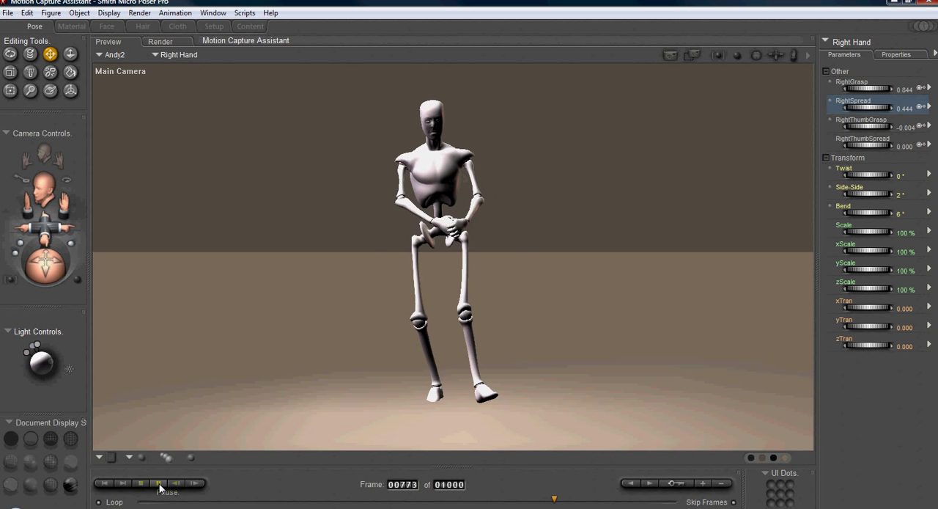
pyautogui.click(158, 497)
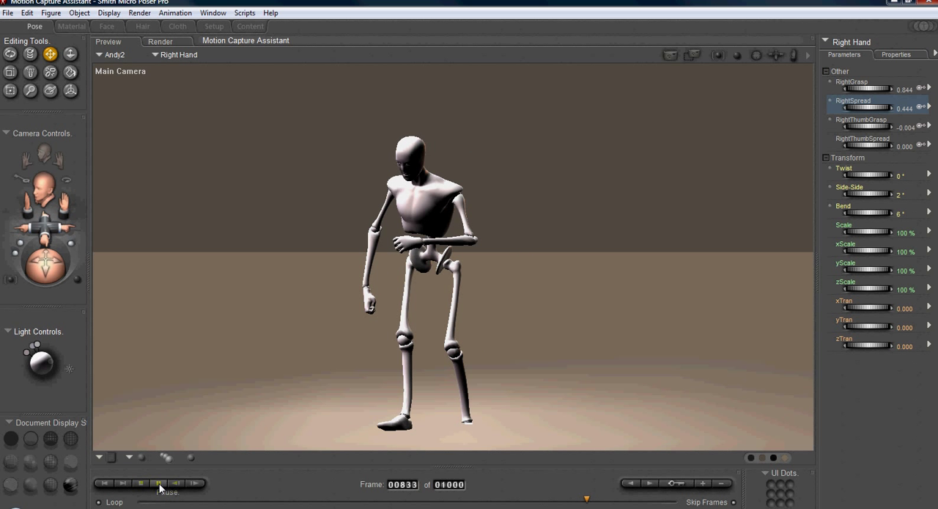
pyautogui.click(158, 484)
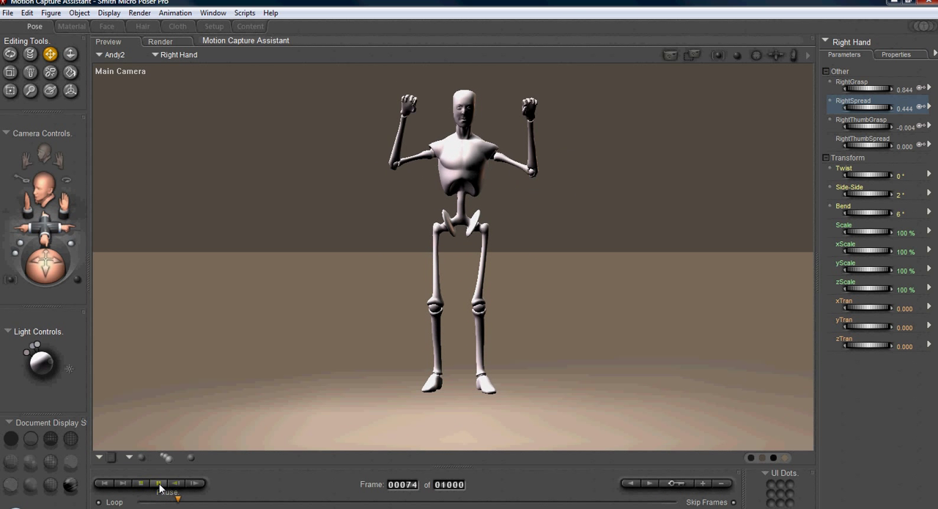
pyautogui.click(159, 484)
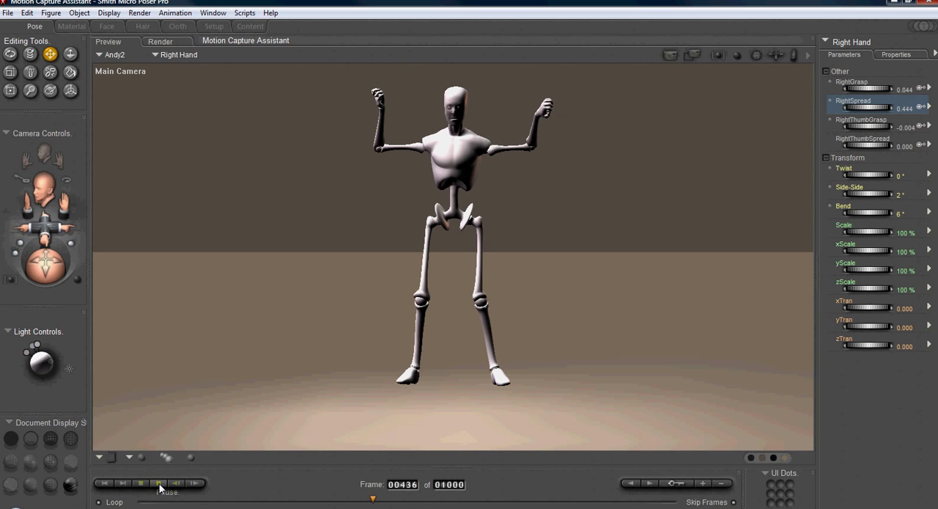
pyautogui.click(159, 497)
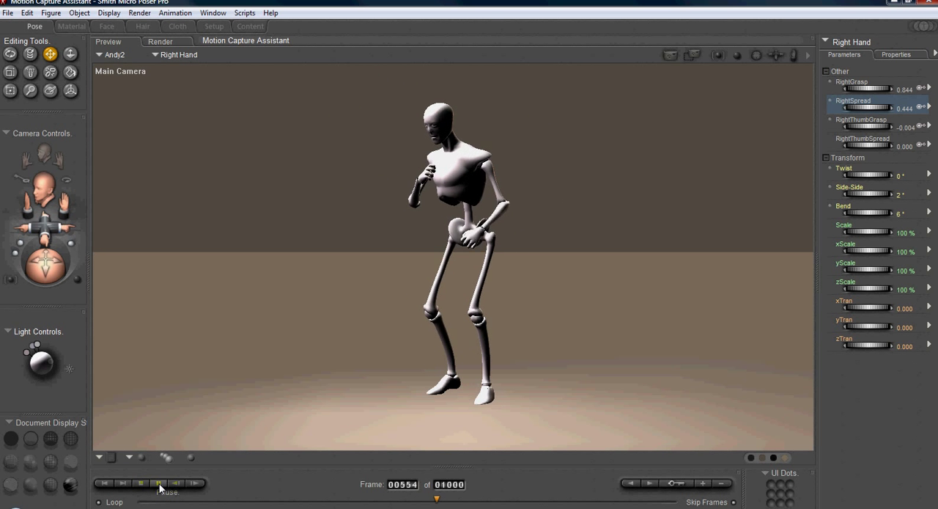
pyautogui.click(159, 497)
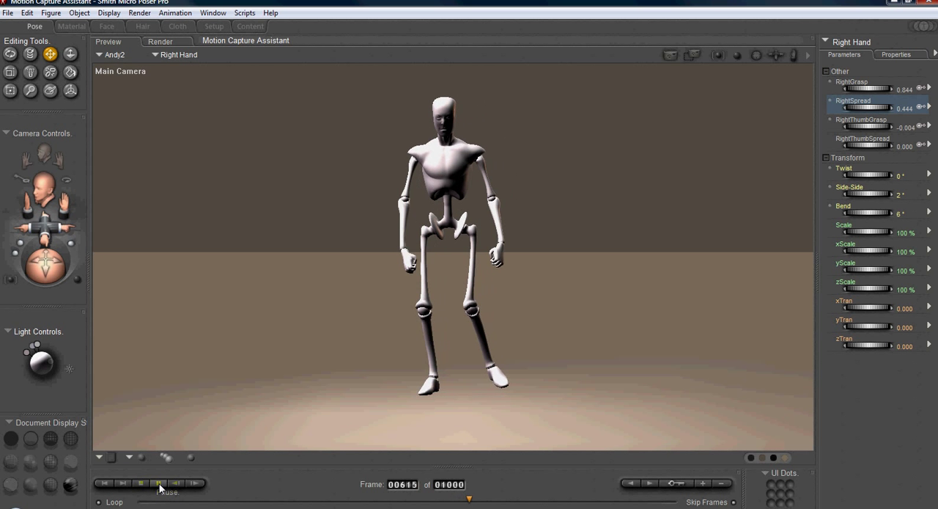
pyautogui.click(159, 498)
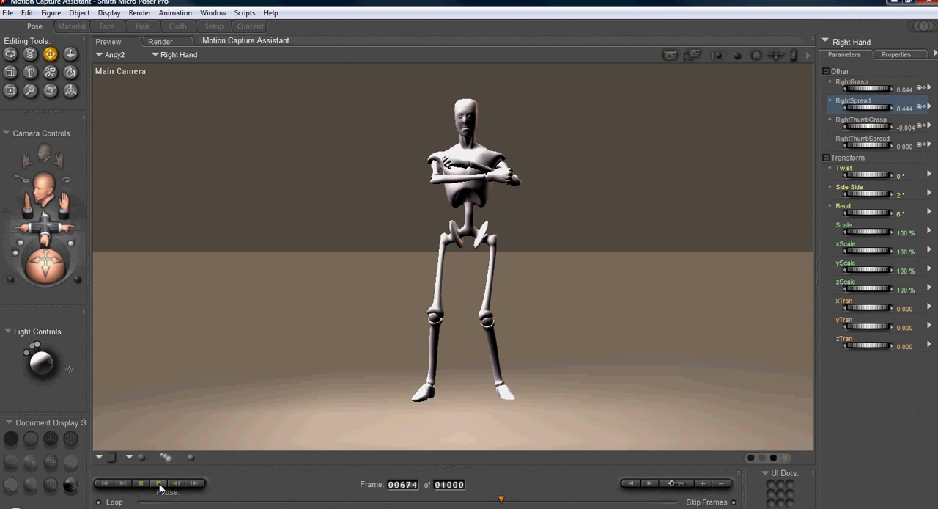
pyautogui.click(157, 497)
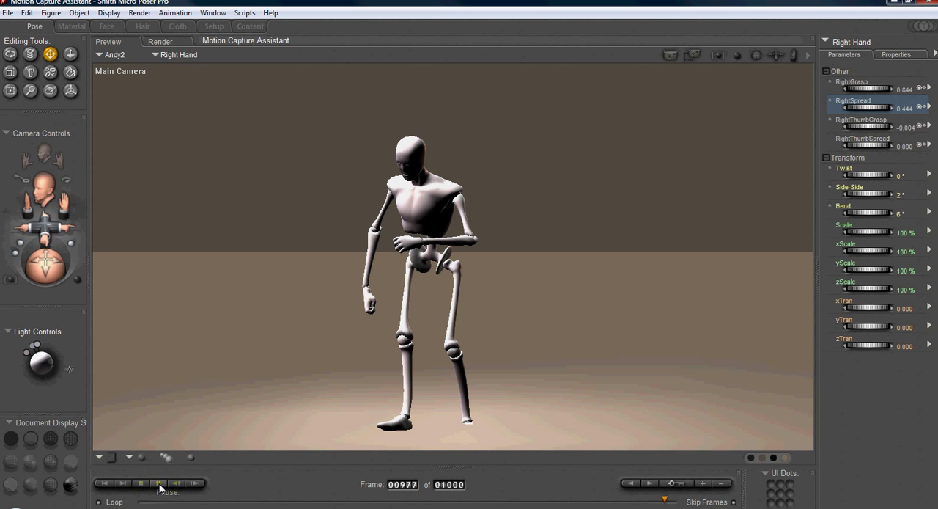
pyautogui.moveTo(159, 482); pyautogui.dragTo(158, 482)
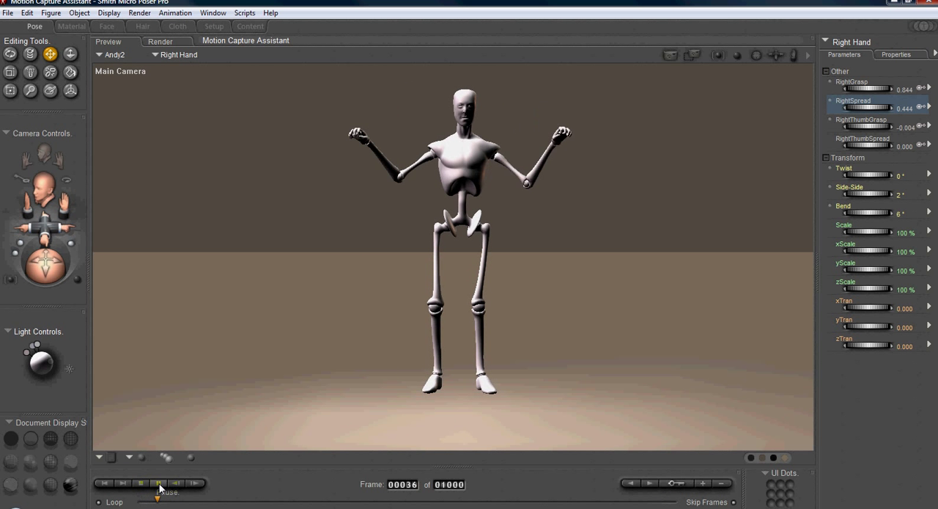
pyautogui.click(159, 497)
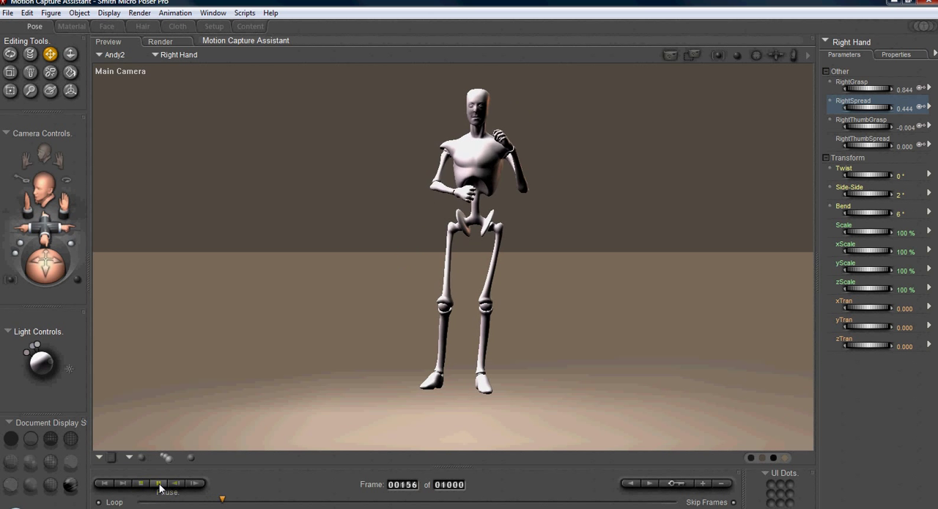
pyautogui.click(160, 497)
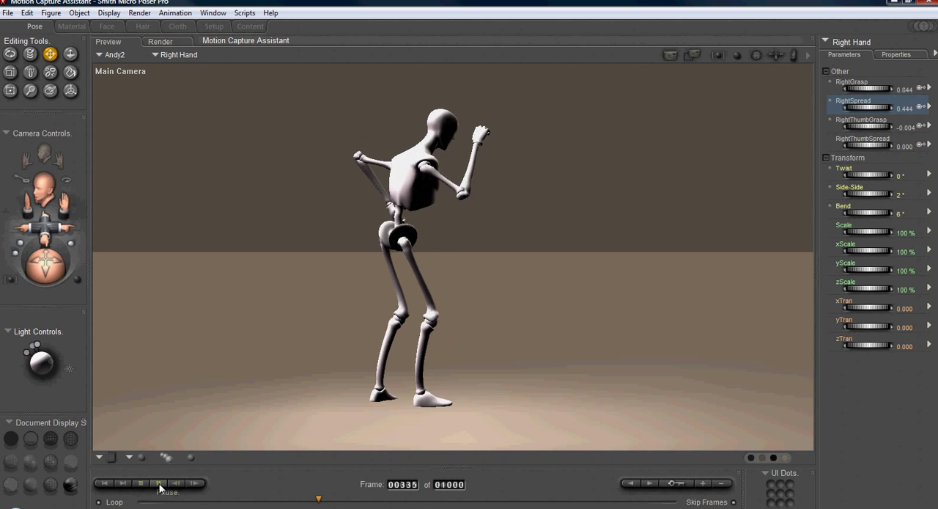
pyautogui.click(159, 496)
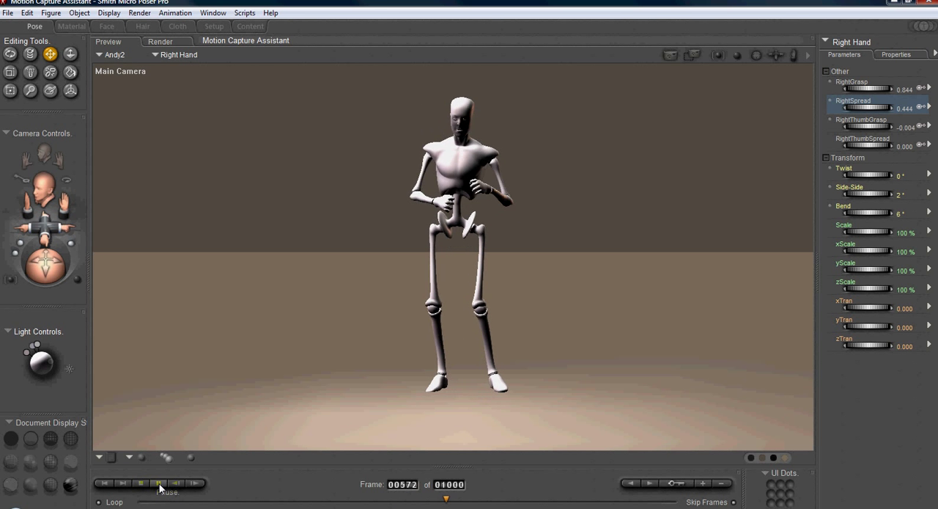
pyautogui.click(158, 496)
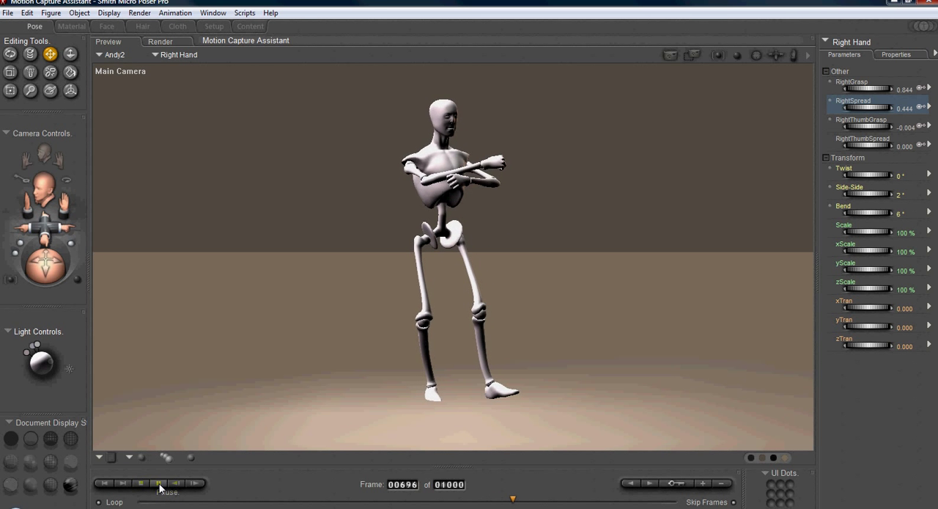
pyautogui.click(160, 496)
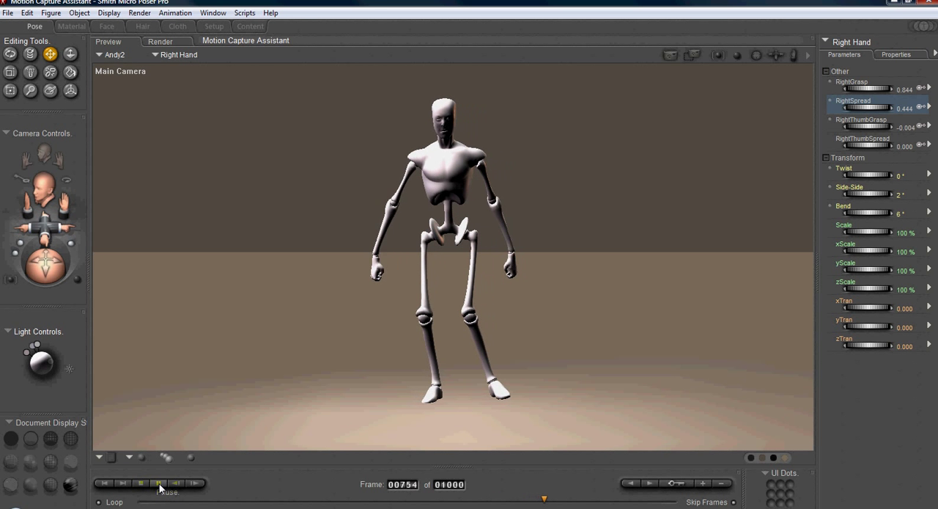
pyautogui.click(158, 479)
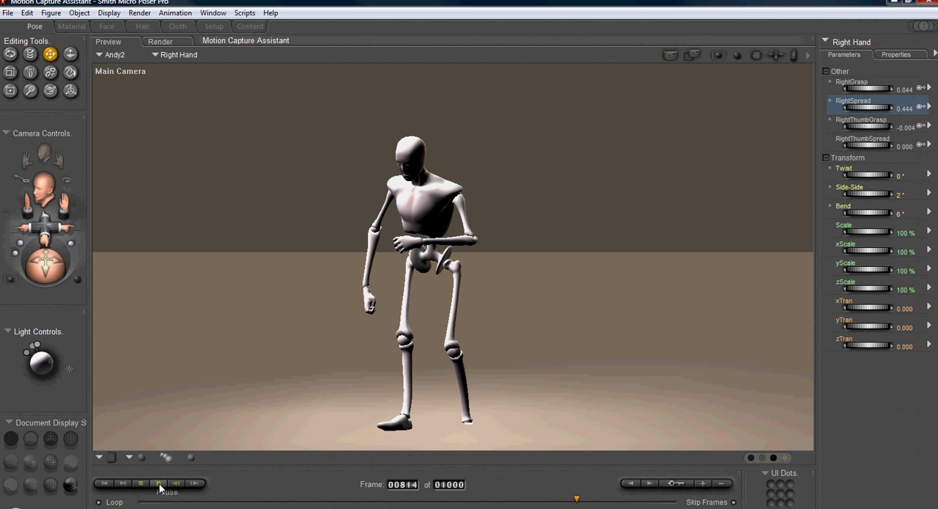
pyautogui.click(158, 478)
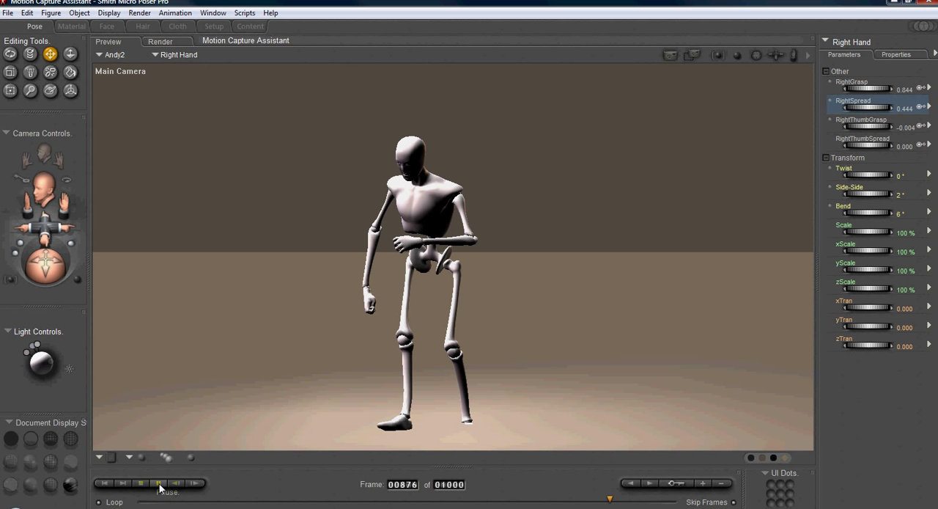